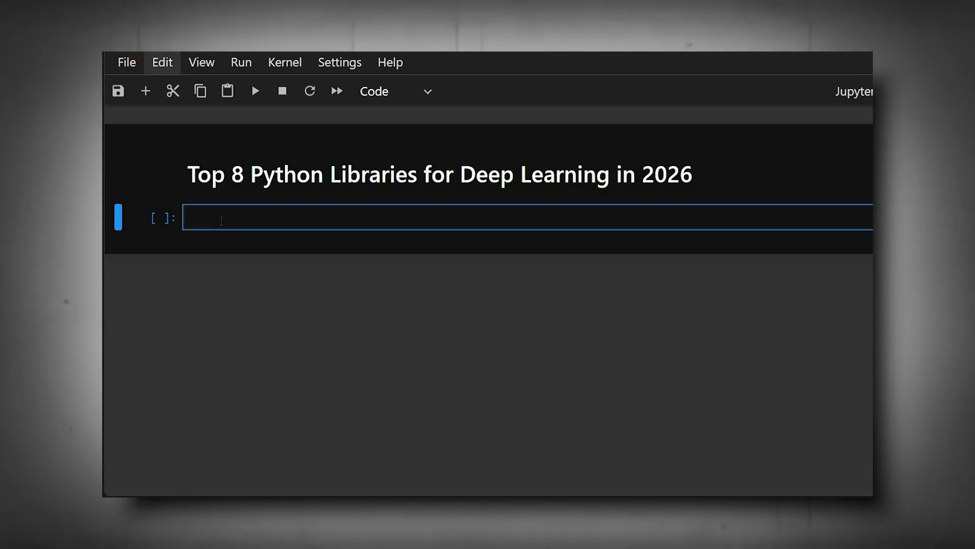
Step: Add the Markdown heading '1 Tenserflow: The insdustry standard'
type("1")
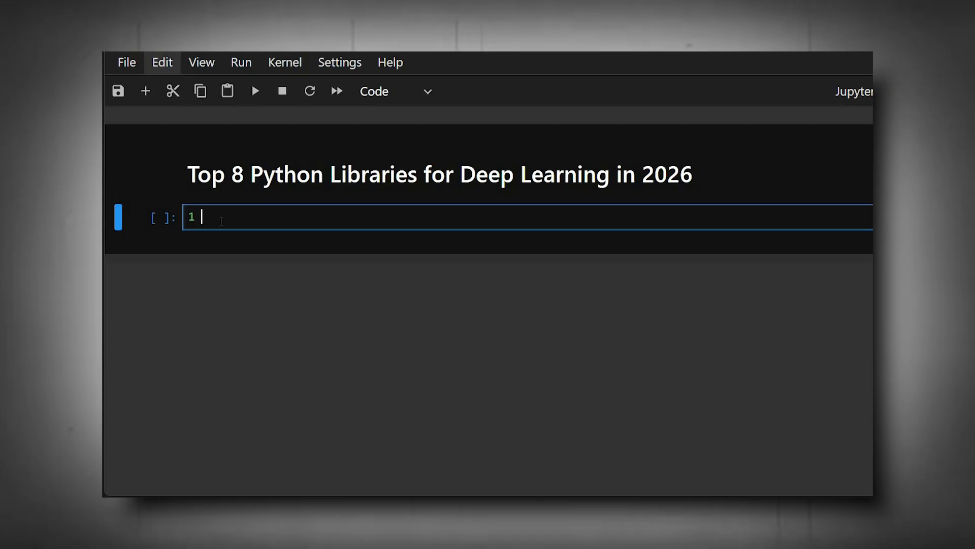
type("Tenserflow:")
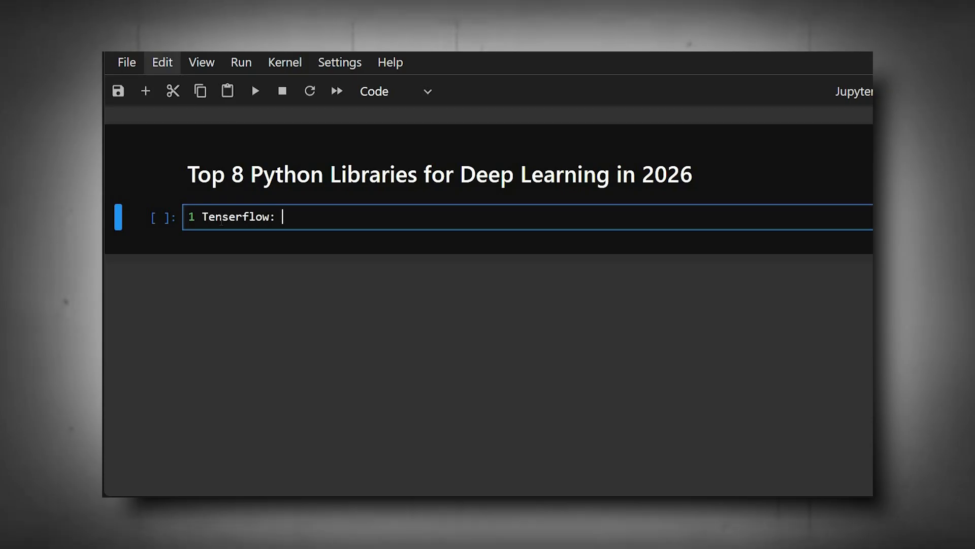
type("The insdustry standard")
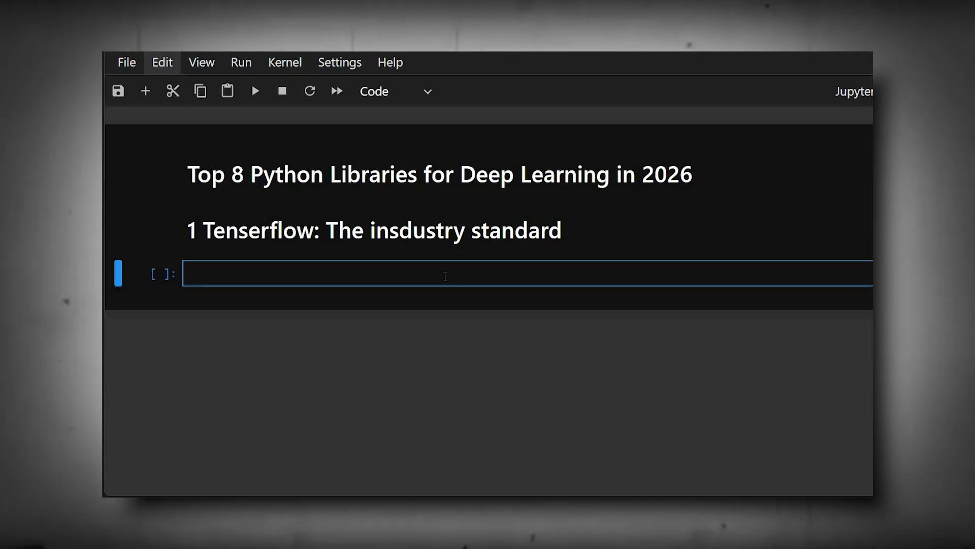
Step: Write and run a TensorFlow cell multiplying two constant matrices with tf.matmul
left_click(249, 272)
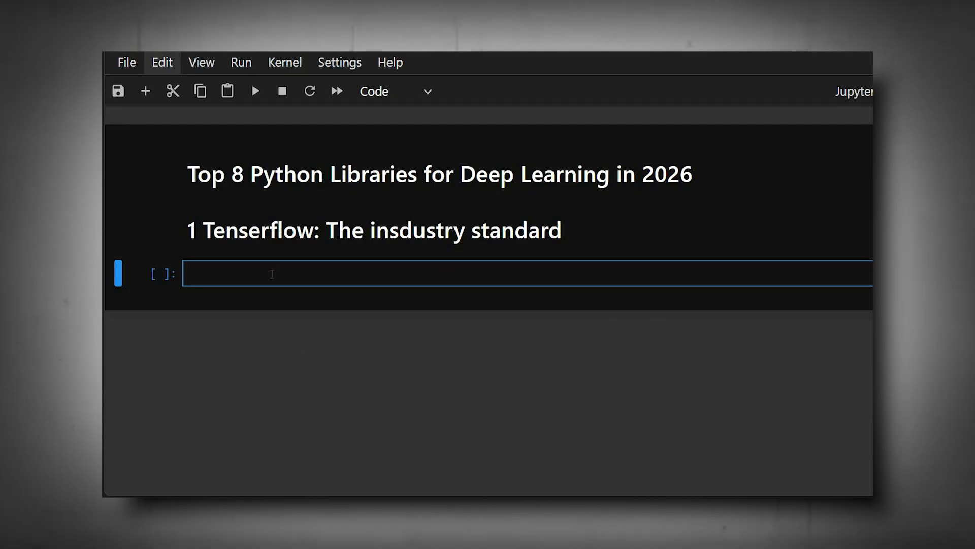
type("import")
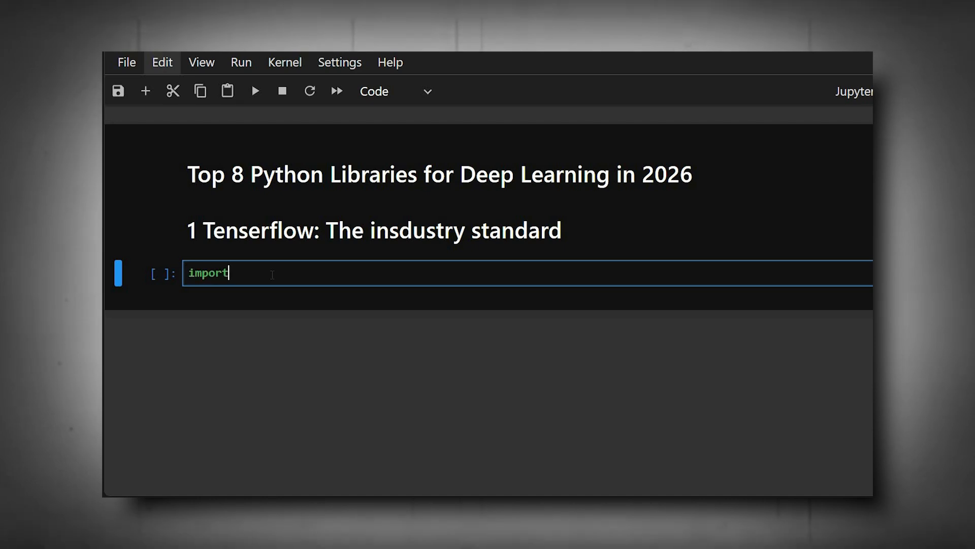
type("tenserflow as tf")
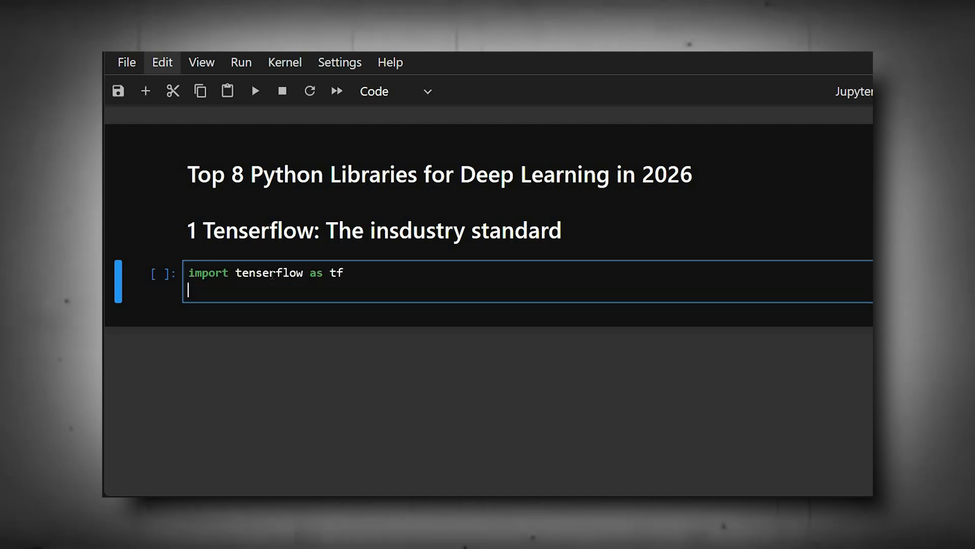
type("x=tf.con")
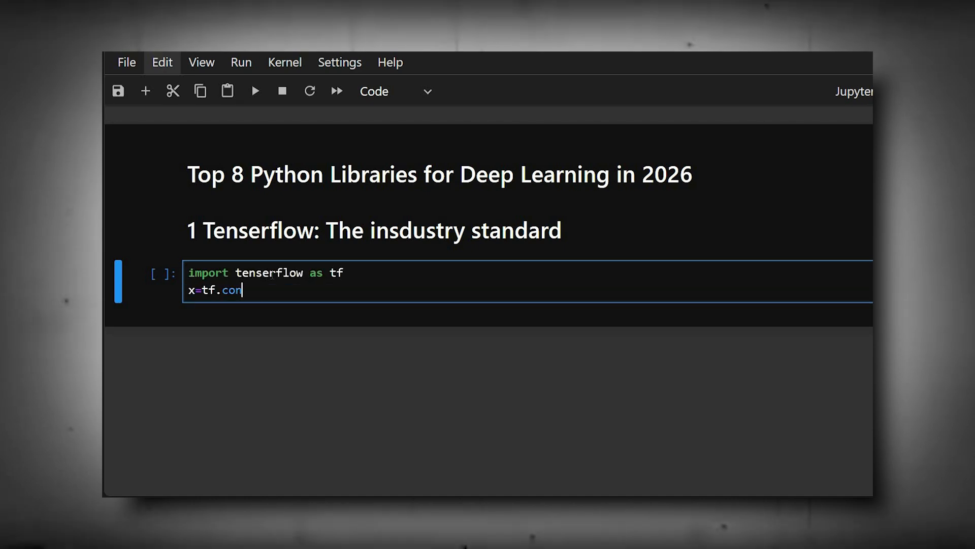
type("stant([1.0,2.0],[3.0,4.0])")
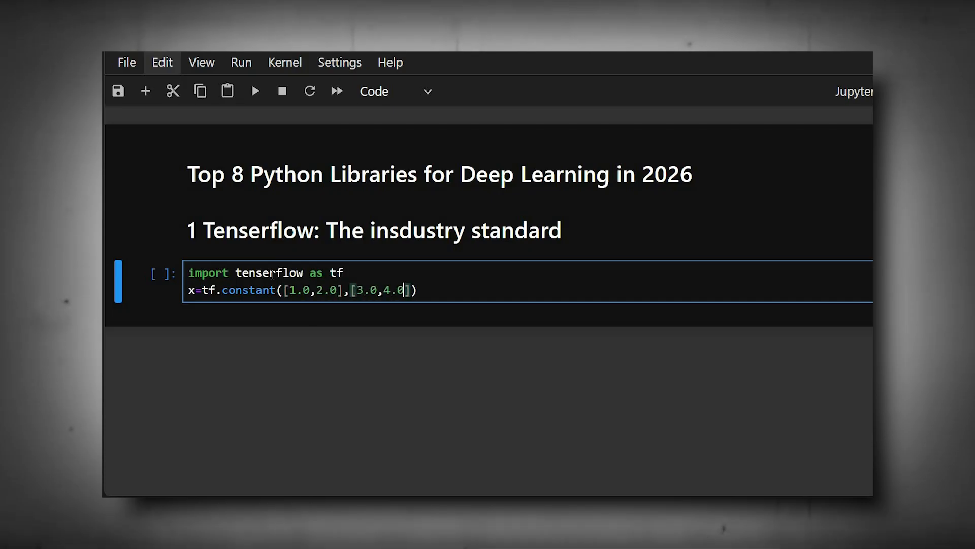
type("y=tf.constant([5,0,6.0],[7.0])")
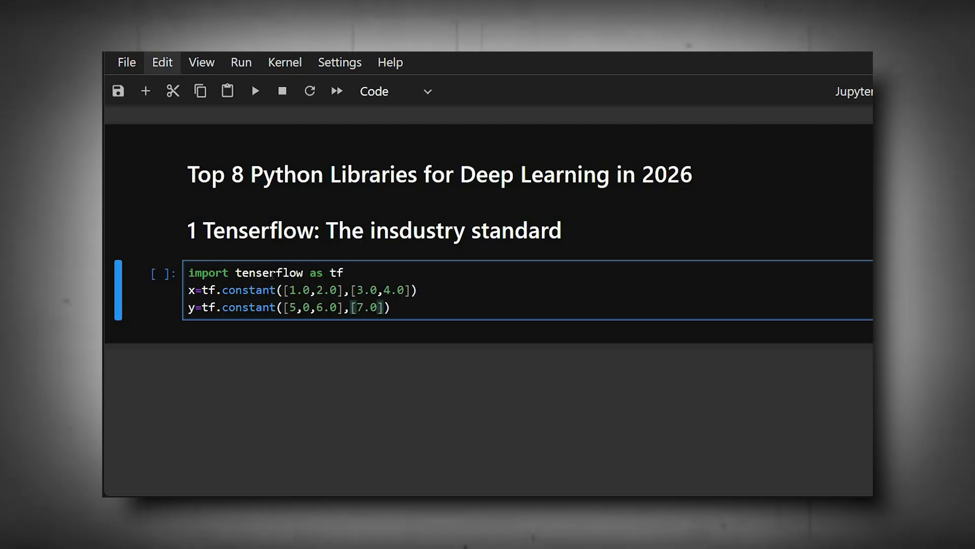
type(",8.0")
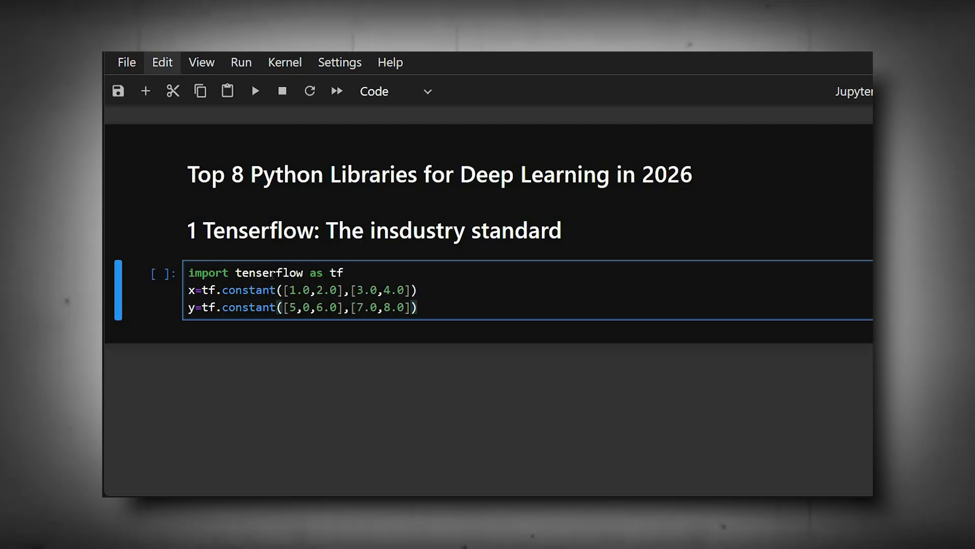
type("result=tf.matmul")
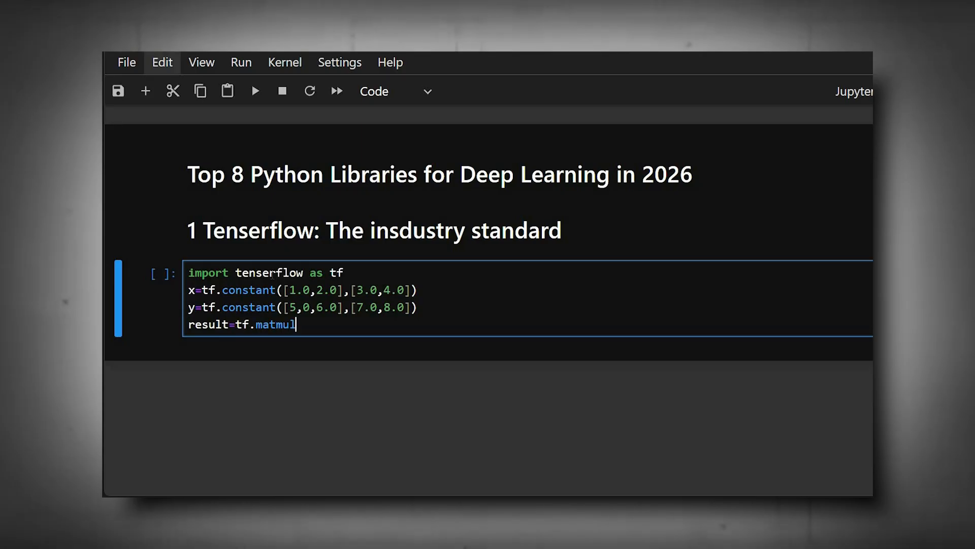
type("(x,y)")
type("print(result)")
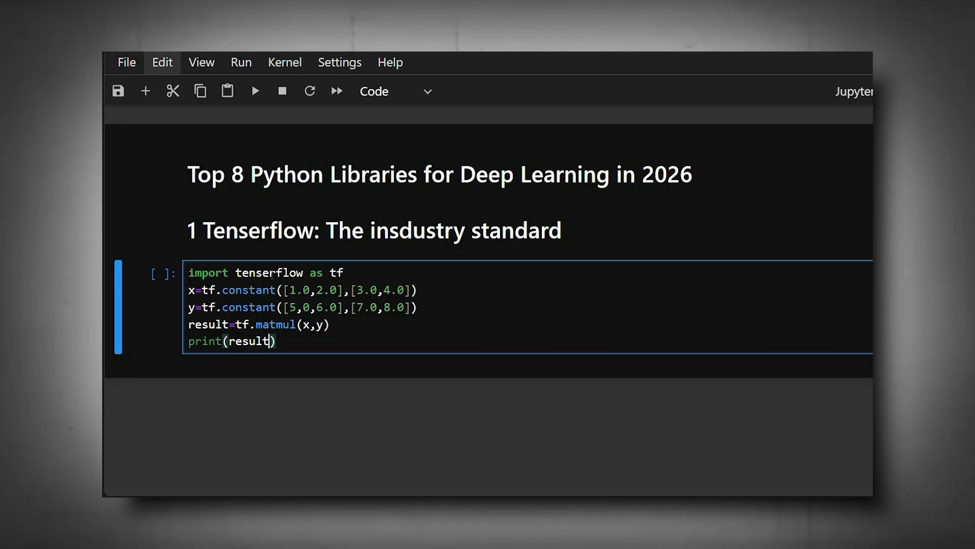
left_click(255, 91)
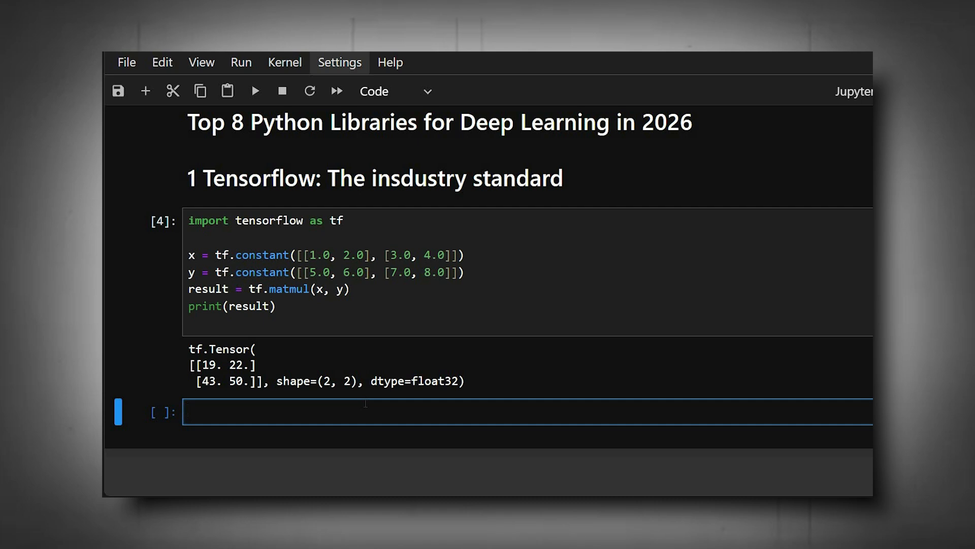
Step: Type the PyTorch section heading '2. Pytocrh' in a Markdown cell
type("2")
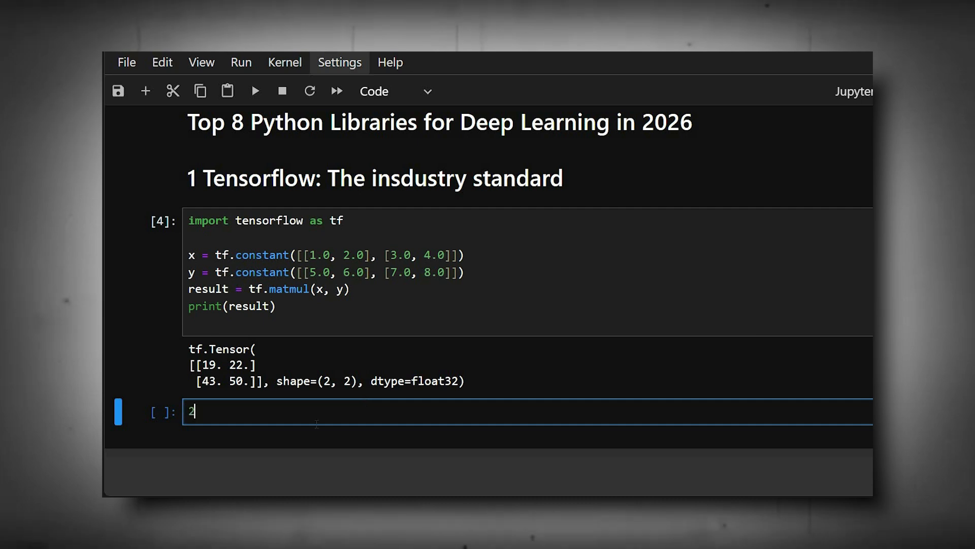
type(".")
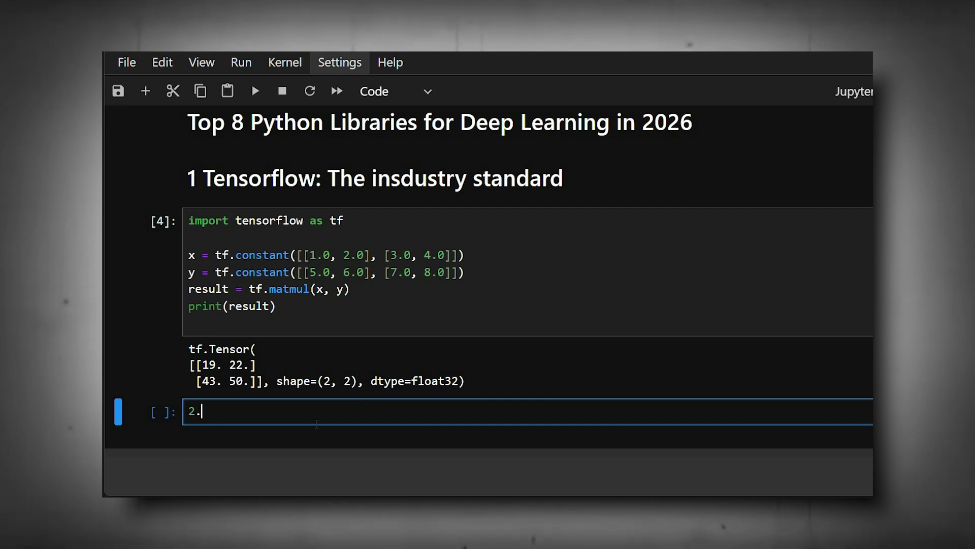
type("Pytocrh- Reasearchers favourite")
type("im")
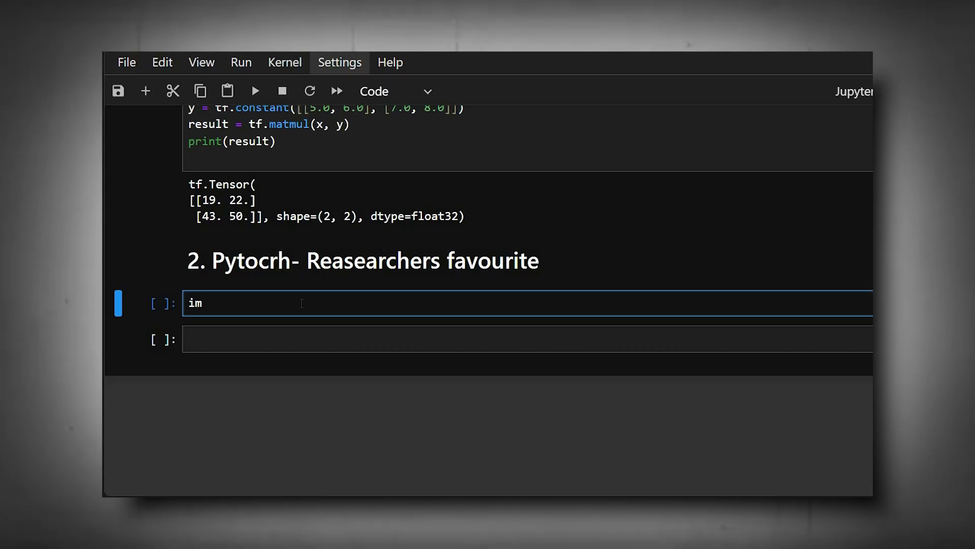
Step: Write the PyTorch cell defining torch.tensor([[2.,0.],[0.,2.]]) for the matrix product
type("ort")
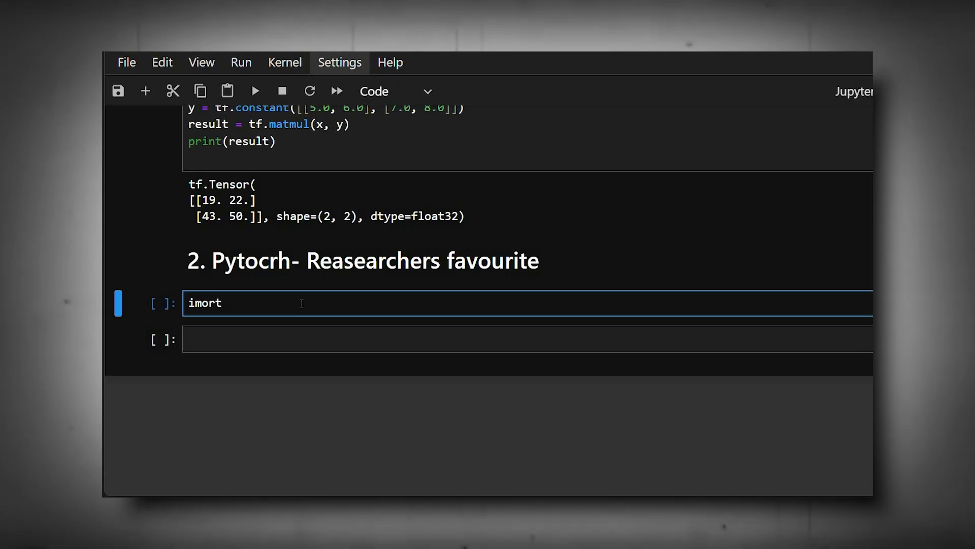
type("torch")
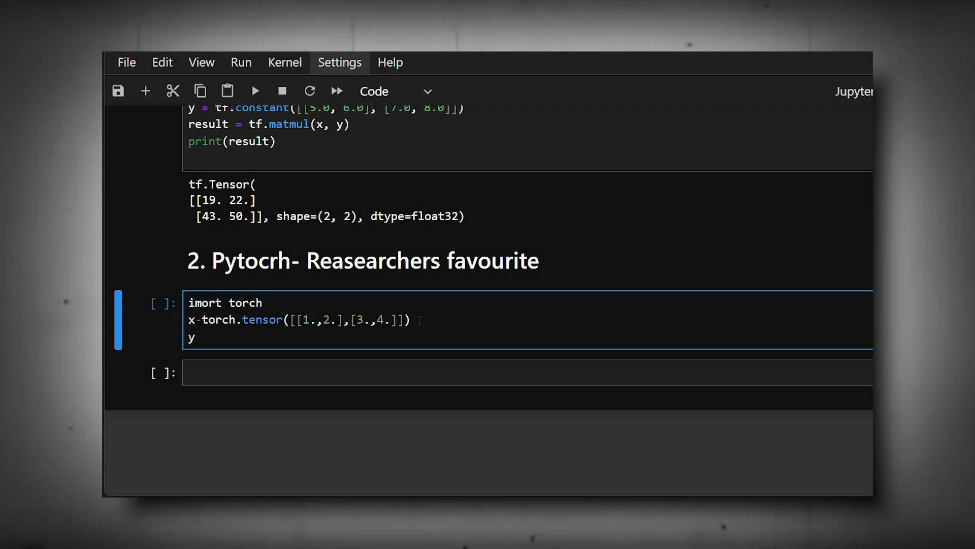
type("=torch")
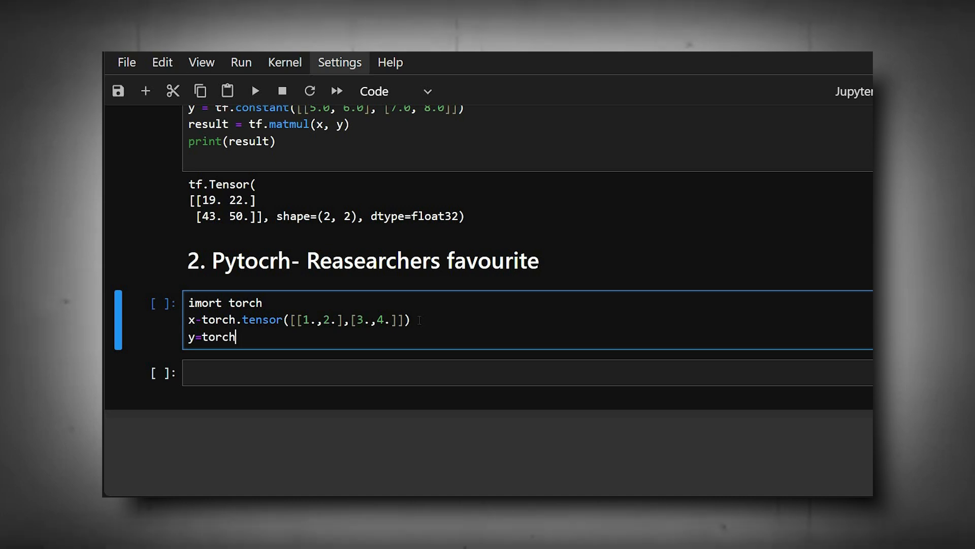
type(".tensor([[2.,0.],[0.,2.]])")
type("print(torch.mm(x,y")
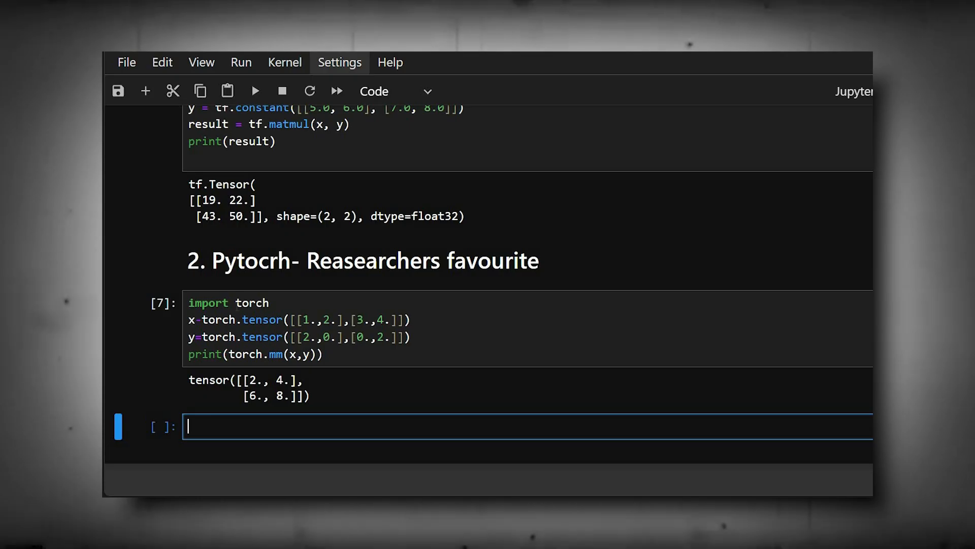
Step: Add the heading '3. Kera=the beginner deep learning' and import tensorflow.keras layers
type("3. Kera")
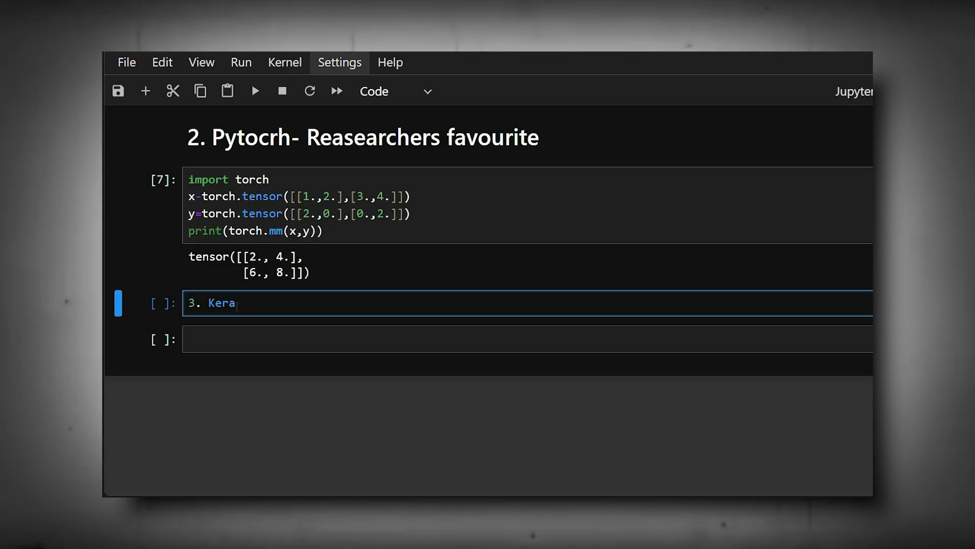
type("=the beginner deep learning Friend")
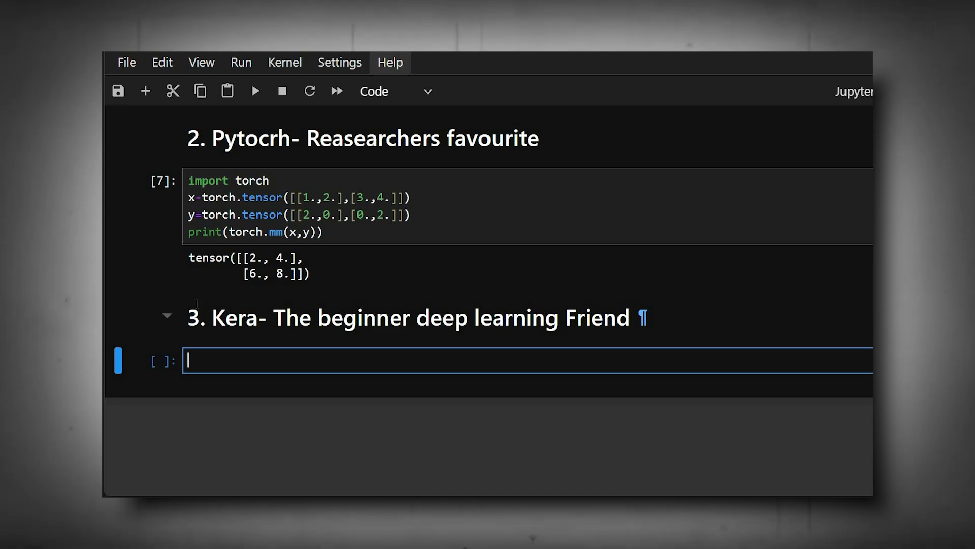
type("f")
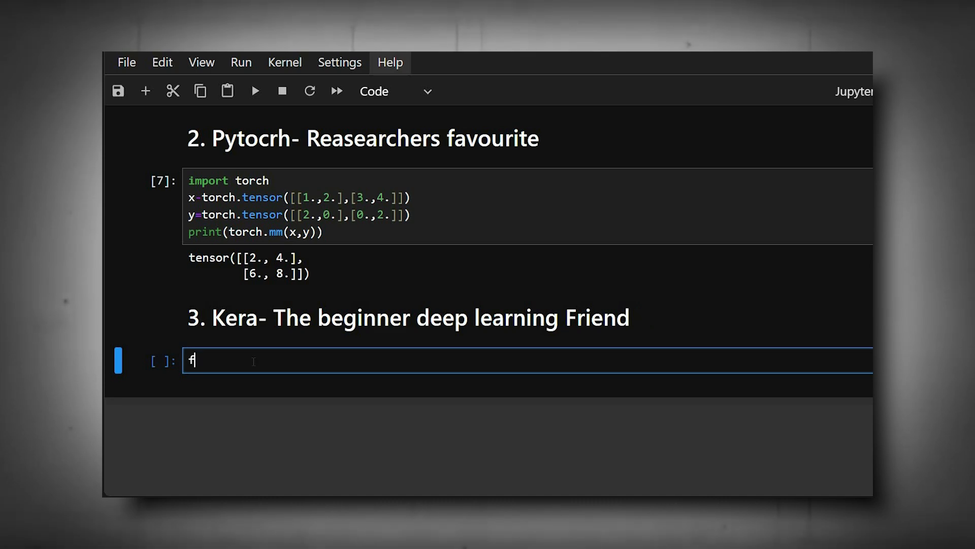
type("rom tensorflow import kera")
type("from ten")
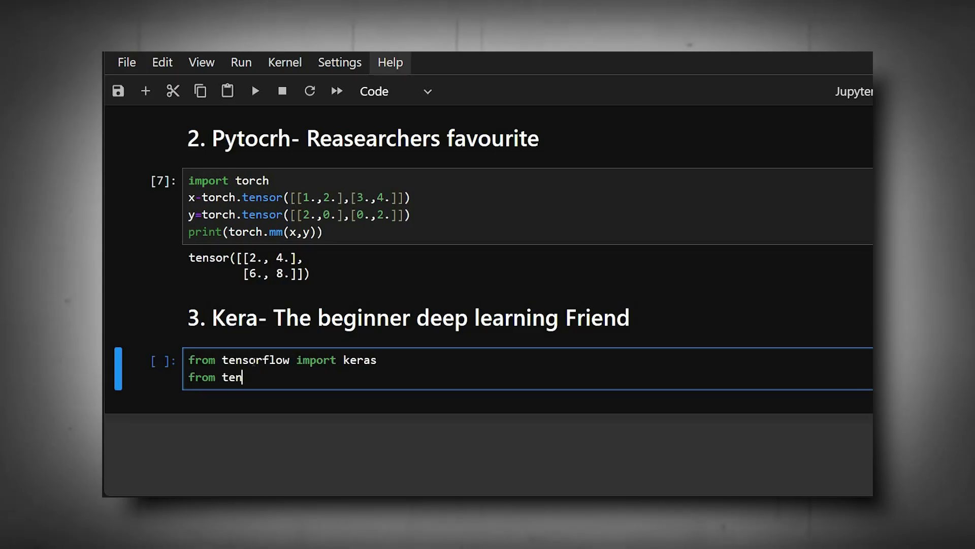
type("sorflow.keras import layers")
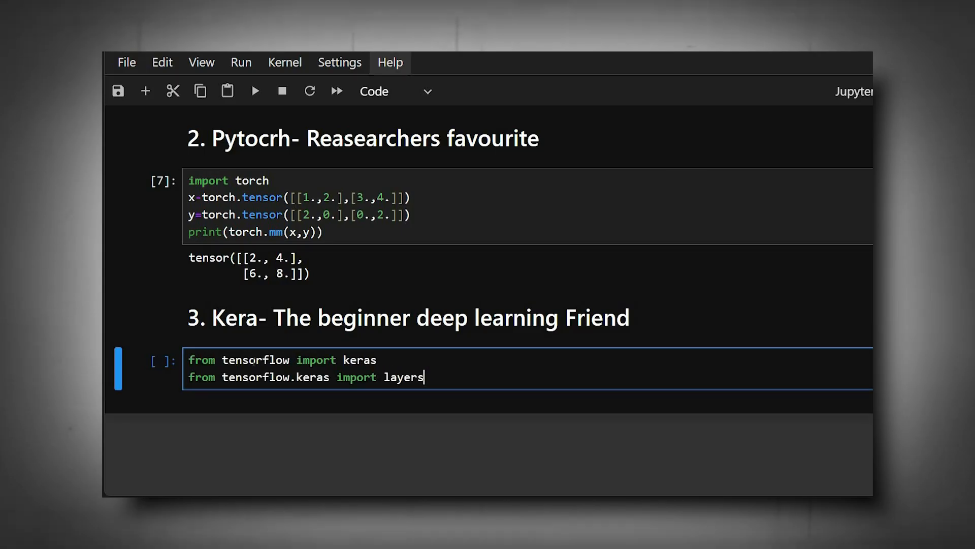
Step: Define the two-Dense-layer Sequential model and print model.summary() showing 21 parameters
type("model=keras.Sequential([")
type("layer.Dense(1)")
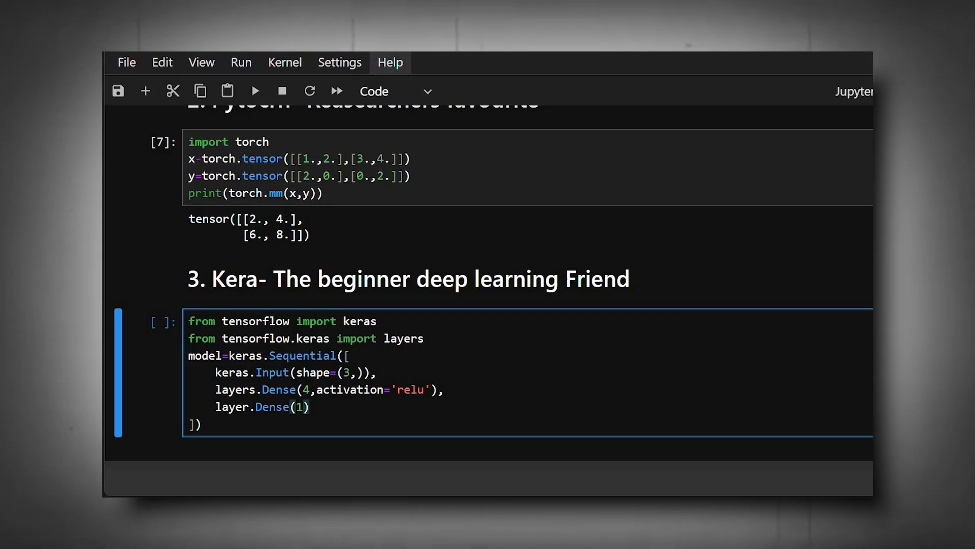
left_click(302, 407)
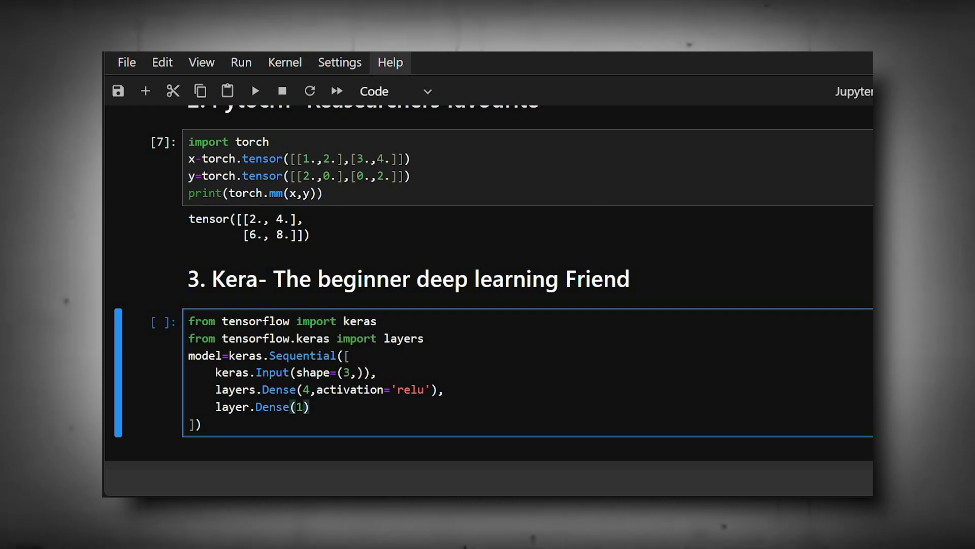
type("mod")
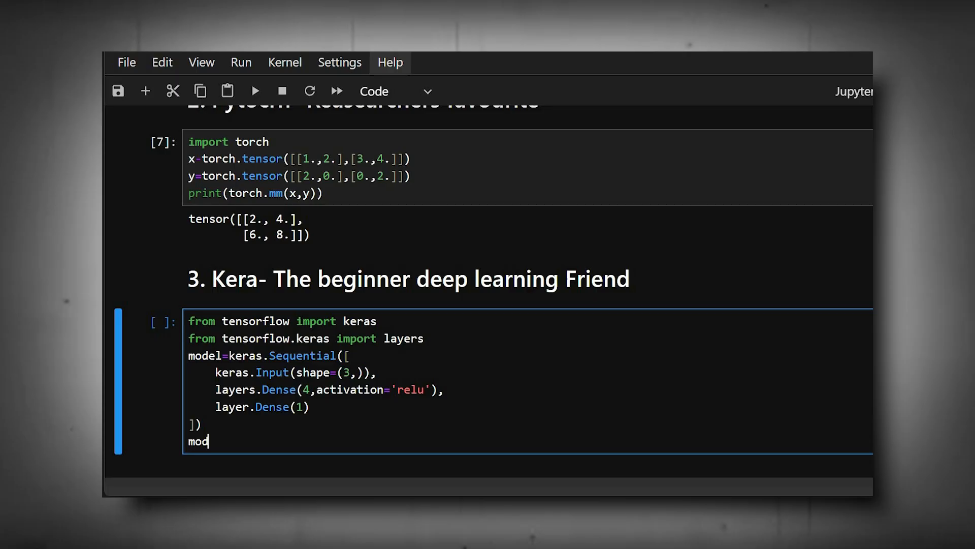
type("el.summary(")
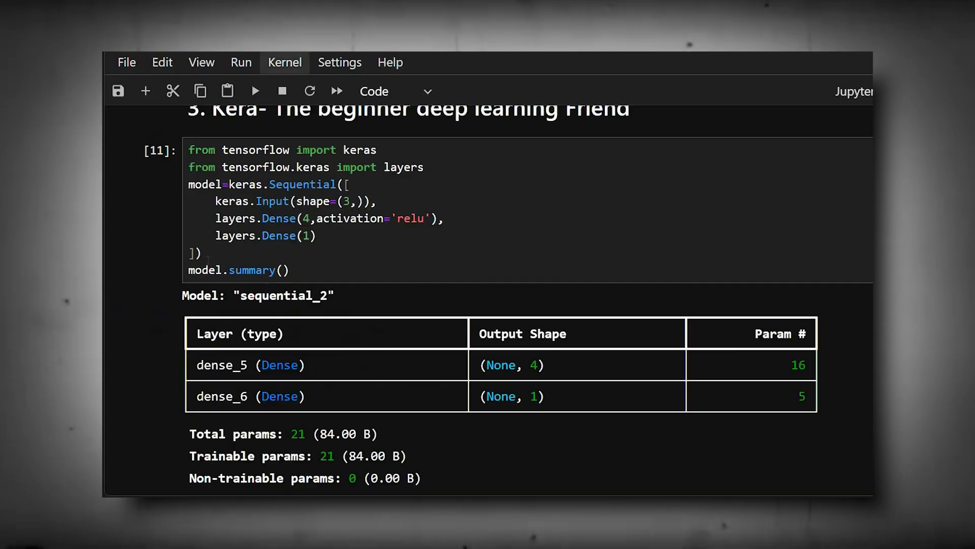
Step: Add the Markdown heading '4. Jax'
scroll("down", 3)
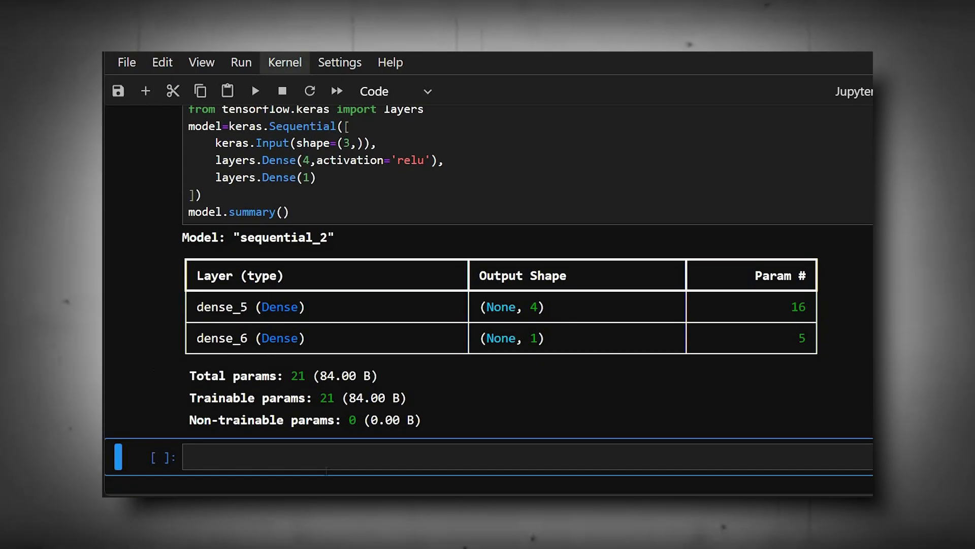
type("4.")
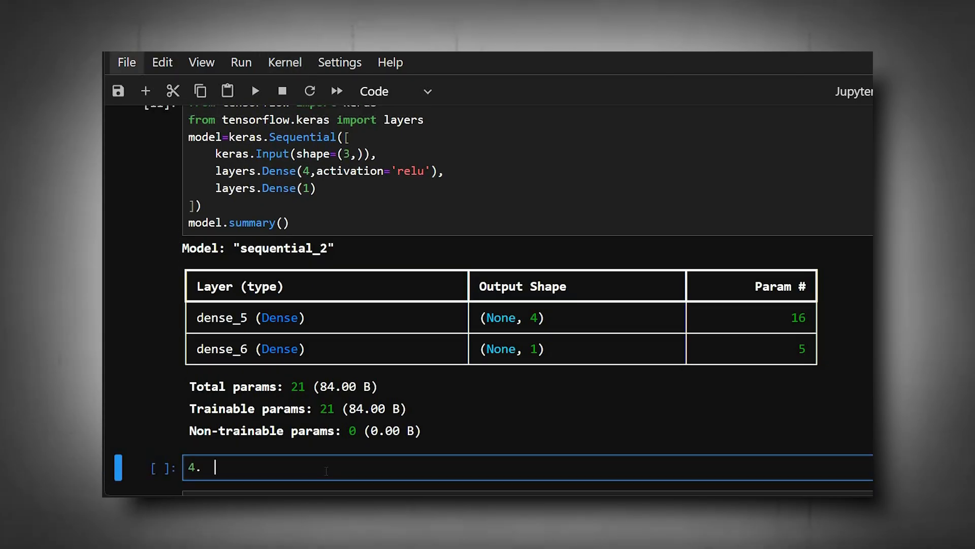
type("Jax")
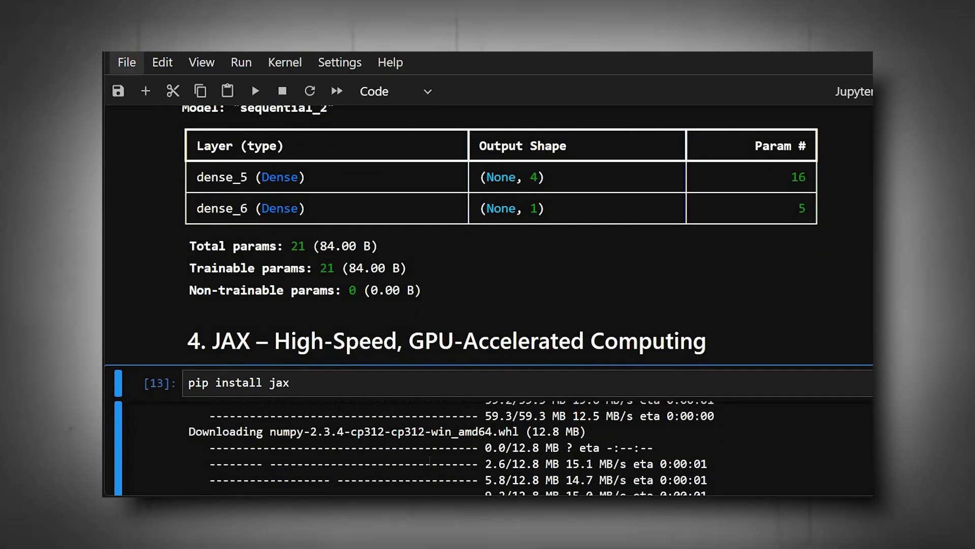
Step: Write the jax grad cell ending with print(df(5.0)), printing 13.0
scroll("down", 3)
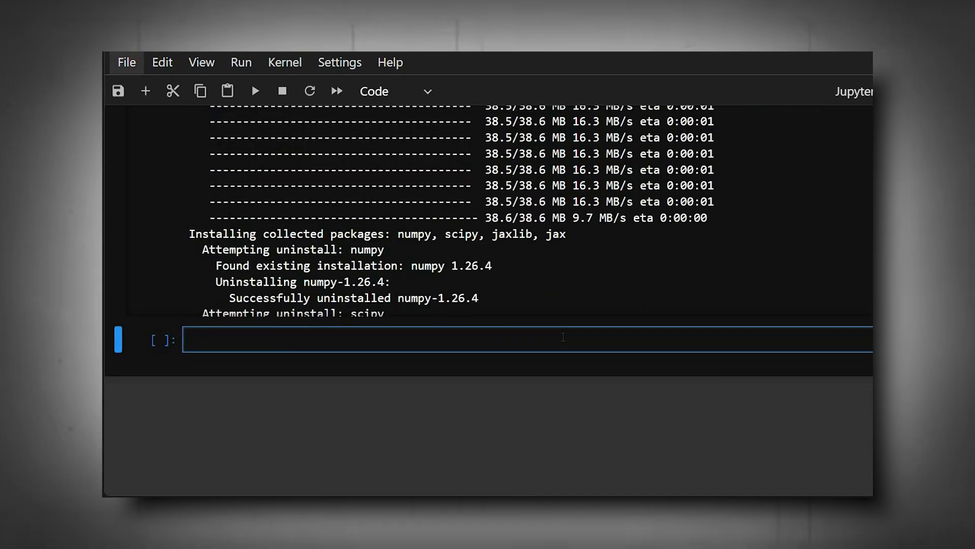
type("import jax.numpy as jn")
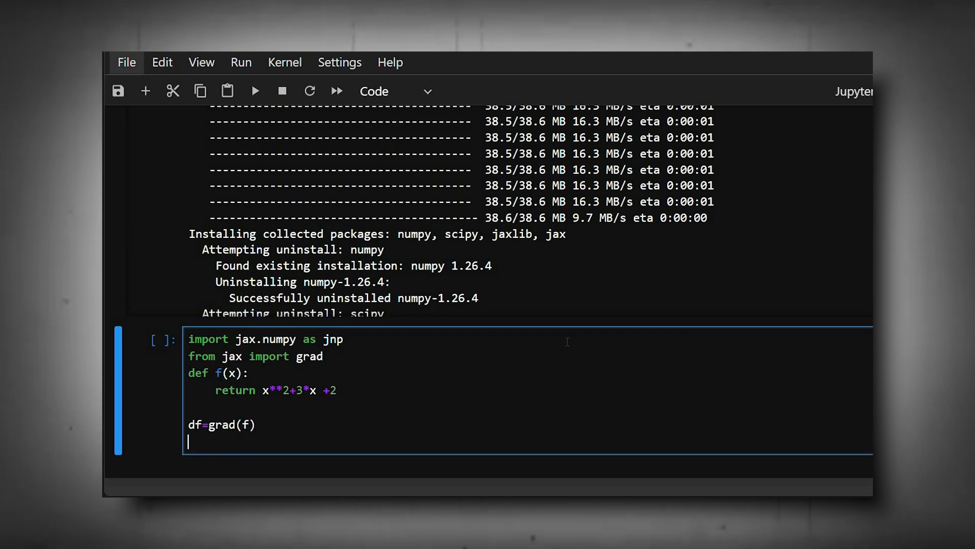
type("print(df(5.0))")
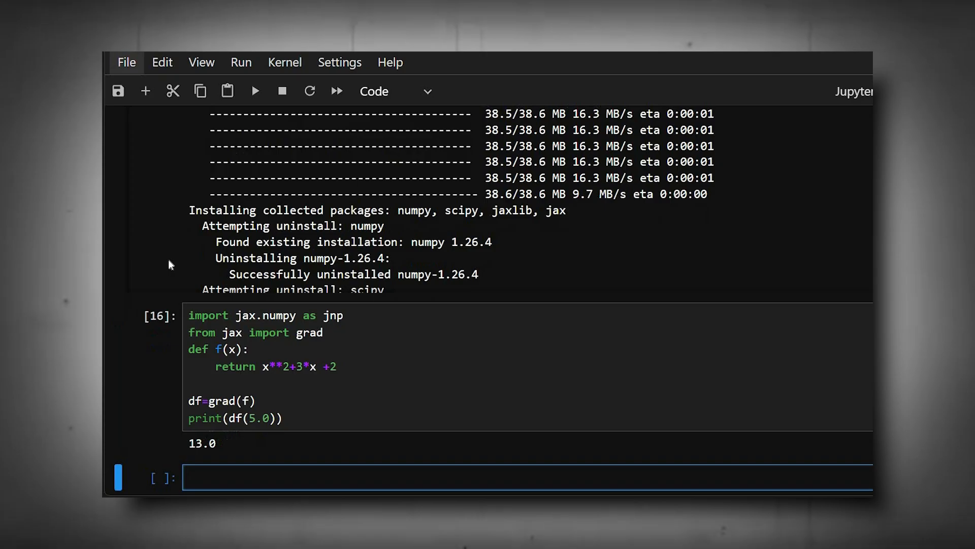
scroll("down", 3)
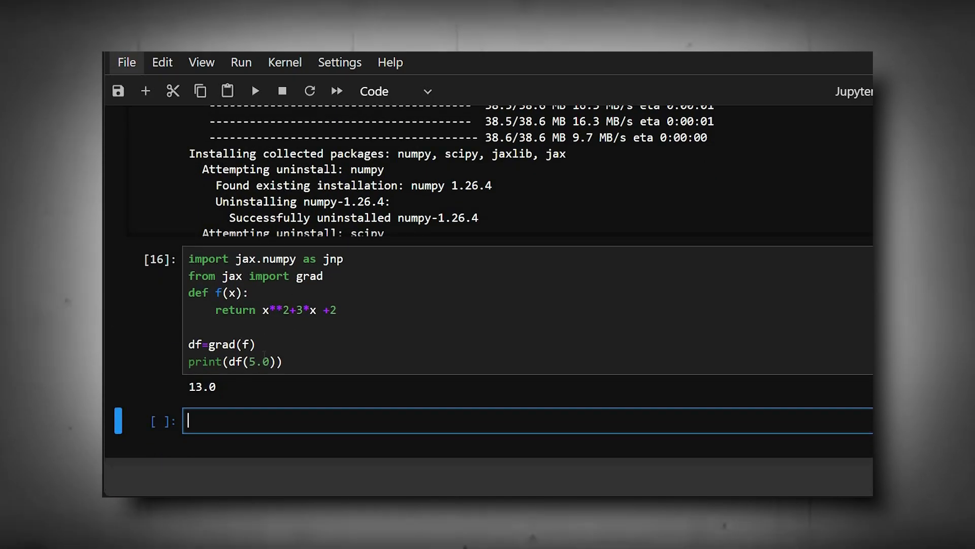
Step: Add the Markdown heading '5. Optuna', correcting the typo
type("5.")
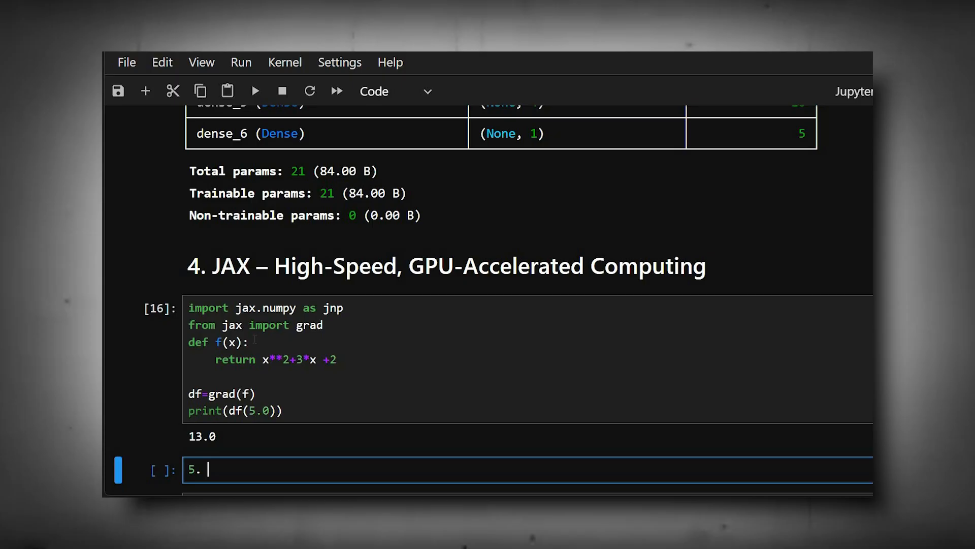
type("Optuns")
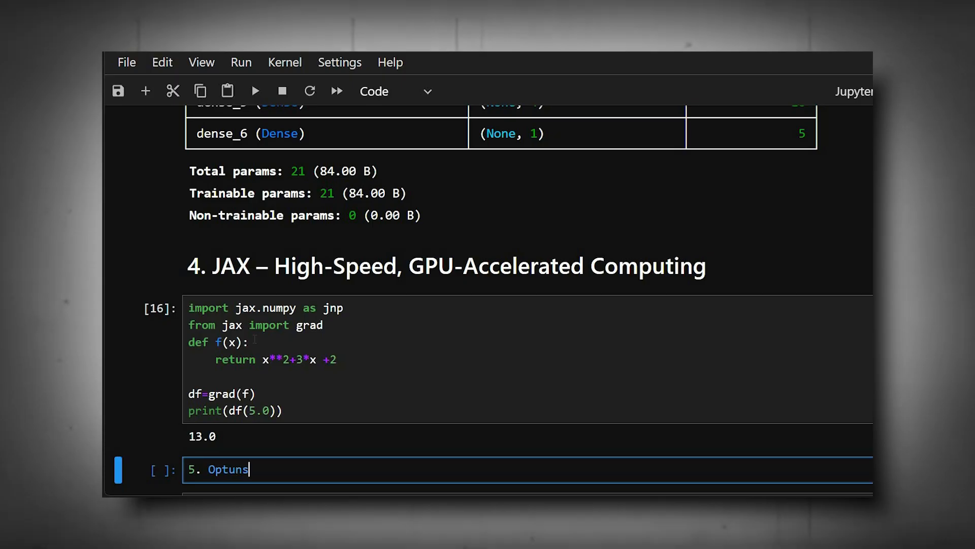
key("Backspace")
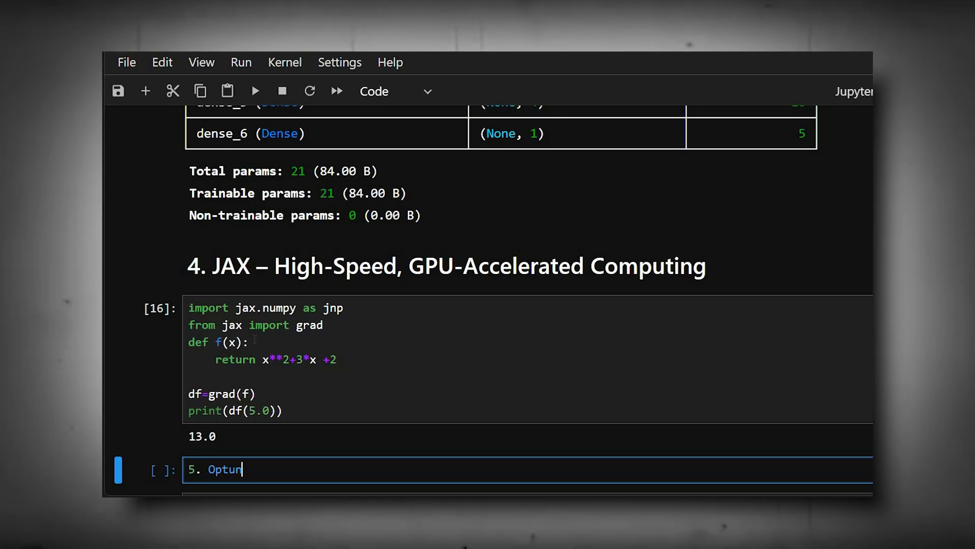
type("a – Smart Hyperparameter Tuning")
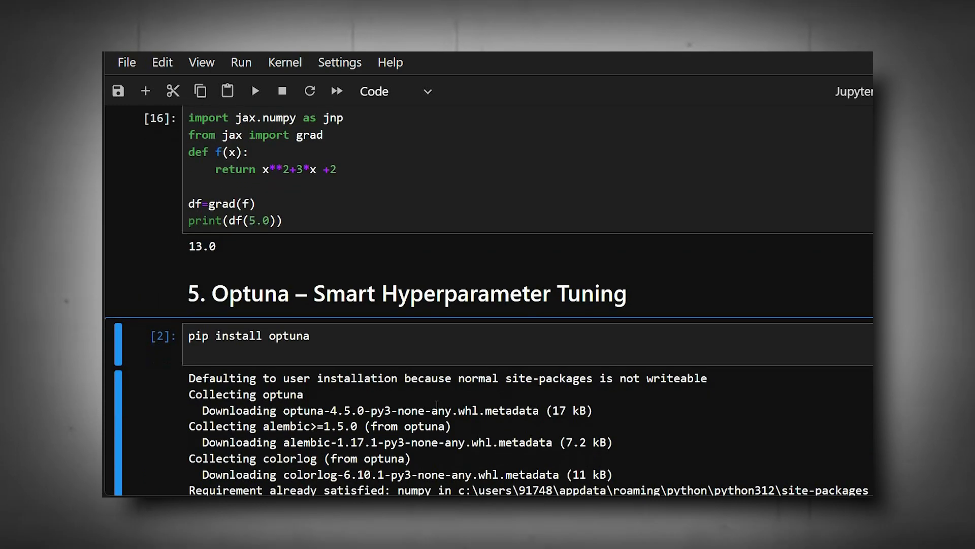
Step: Write the Optuna cell with WARNING logging, a (x-3)**2 objective and n_trials=10
scroll("down", 3)
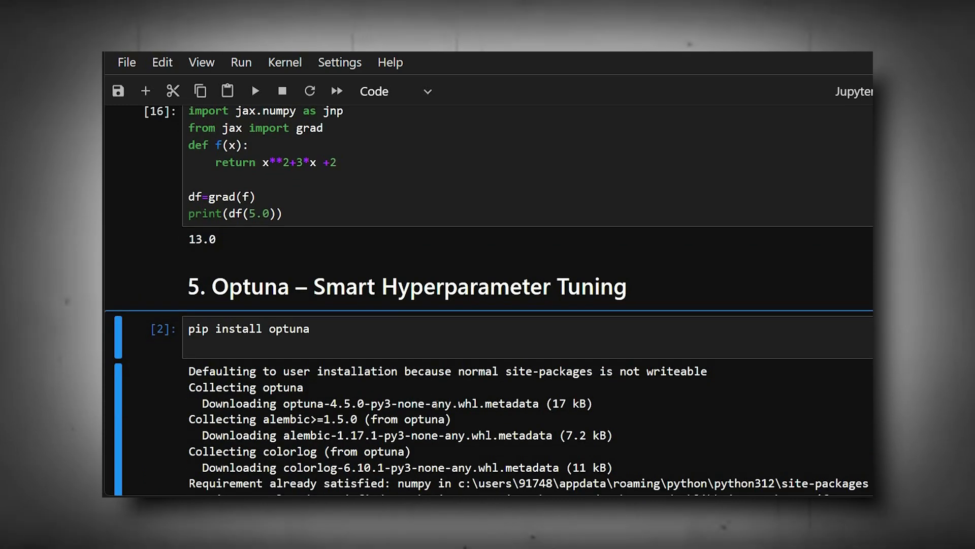
type("im")
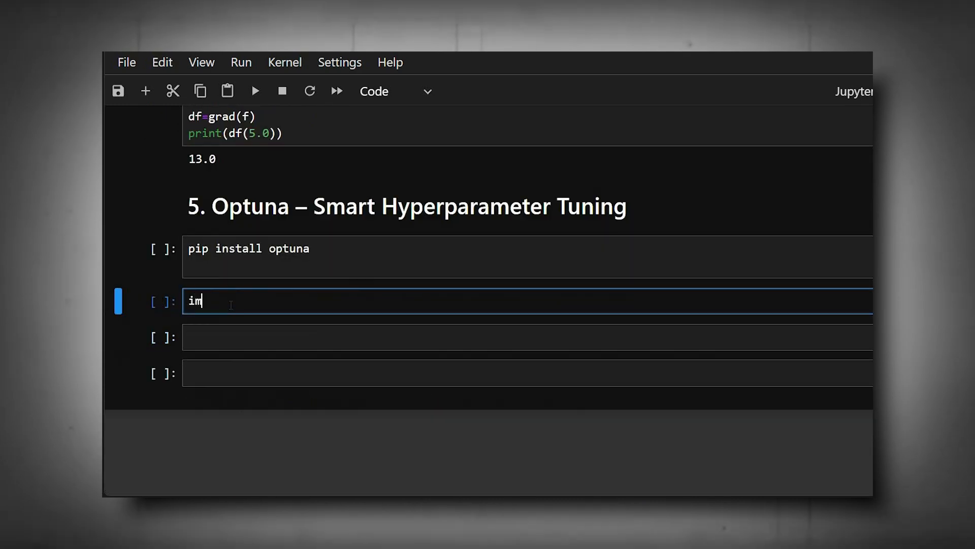
type("port optuna")
type("optuna.logging")
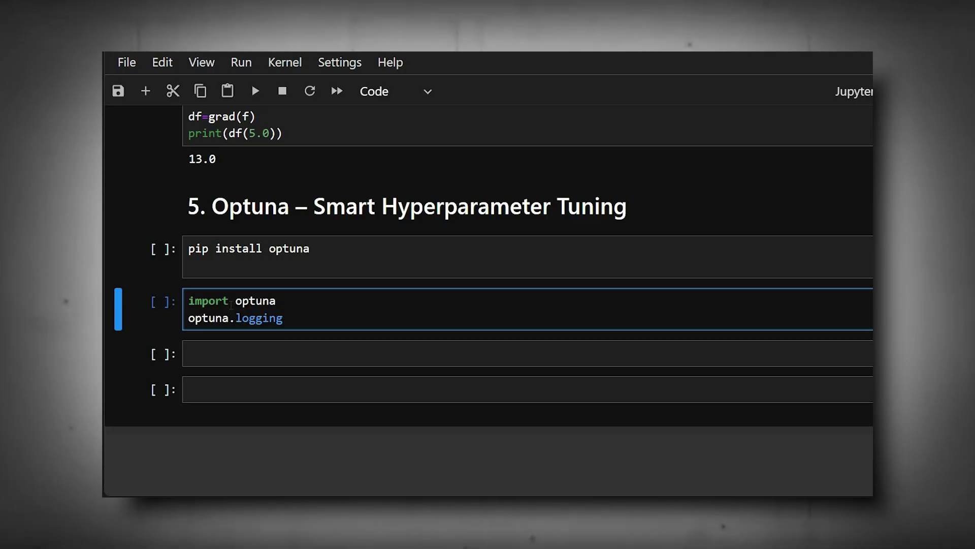
type(".set_verbosity()")
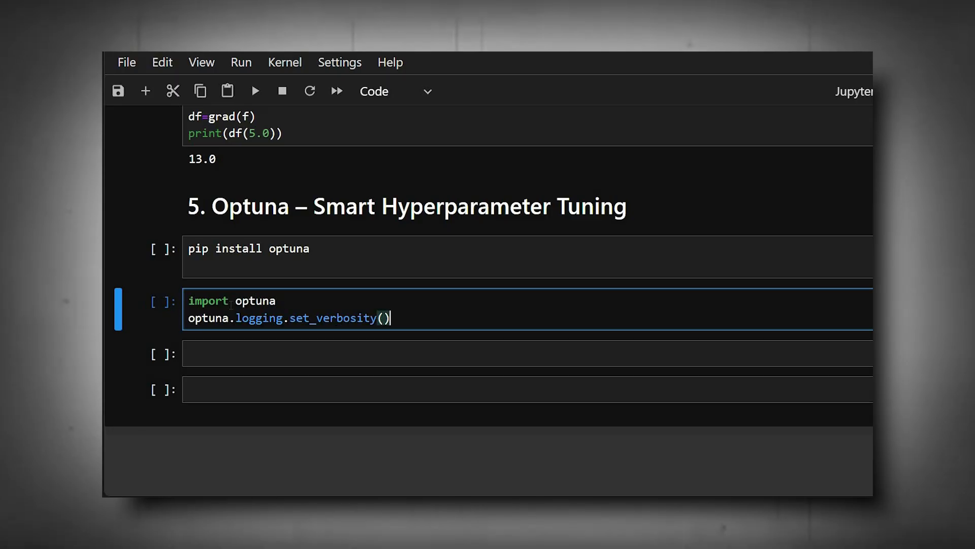
type("optuna.logging.WAR")
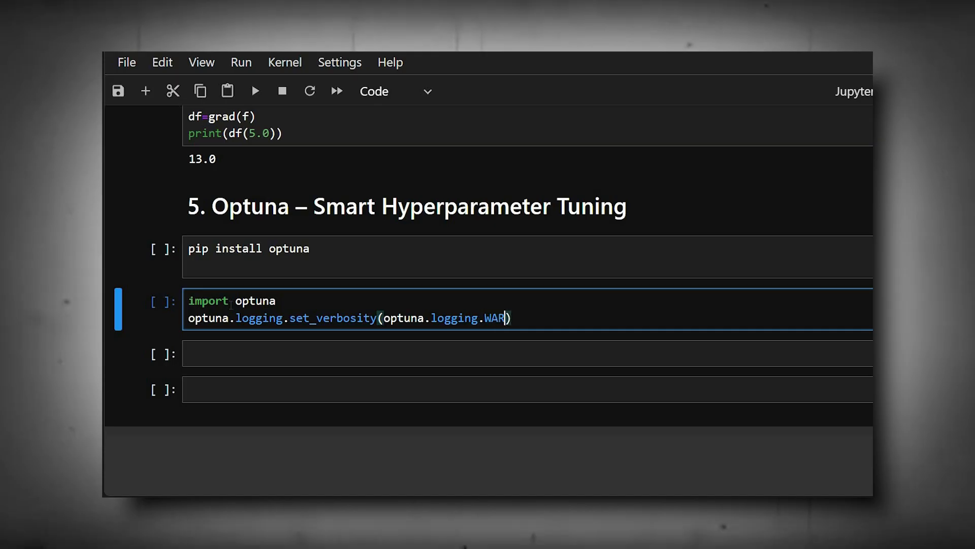
type("NING")
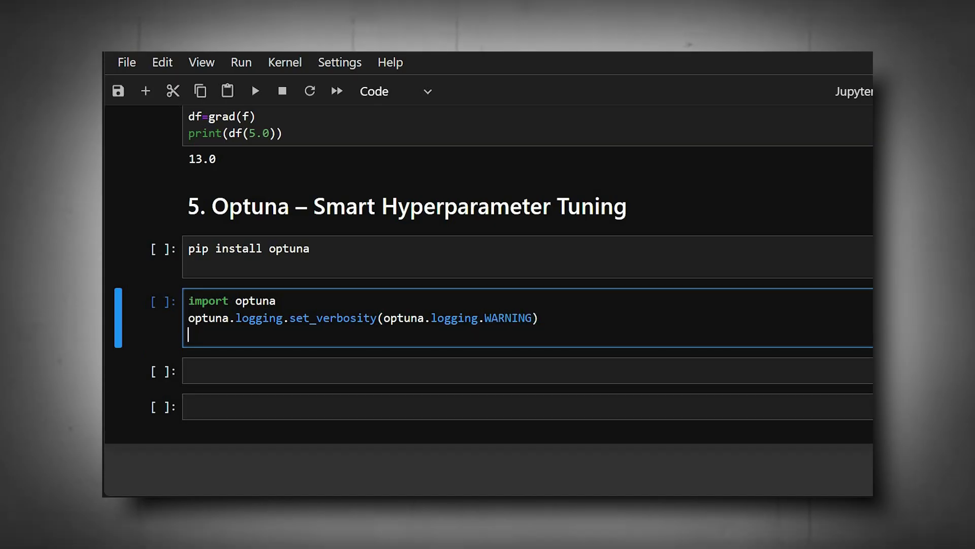
type("def")
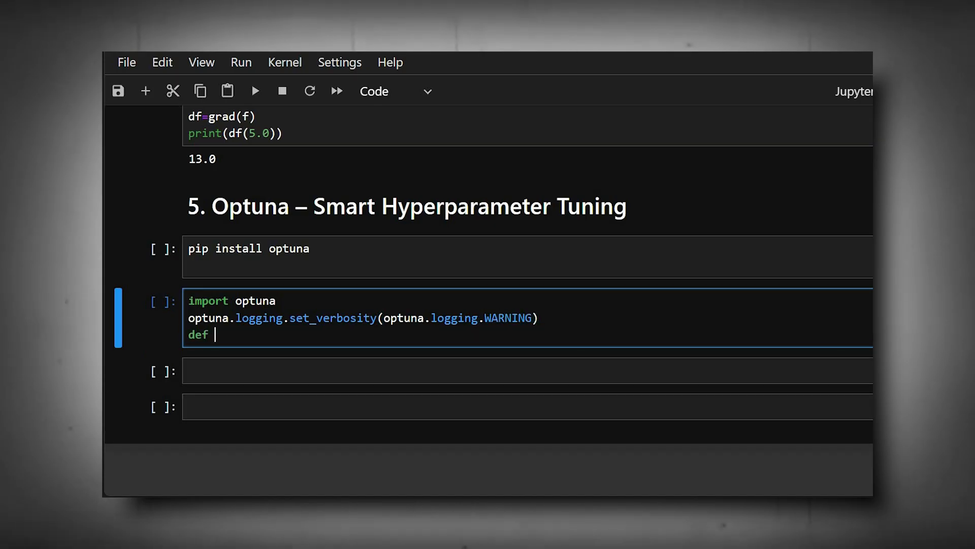
type("objective(trial):")
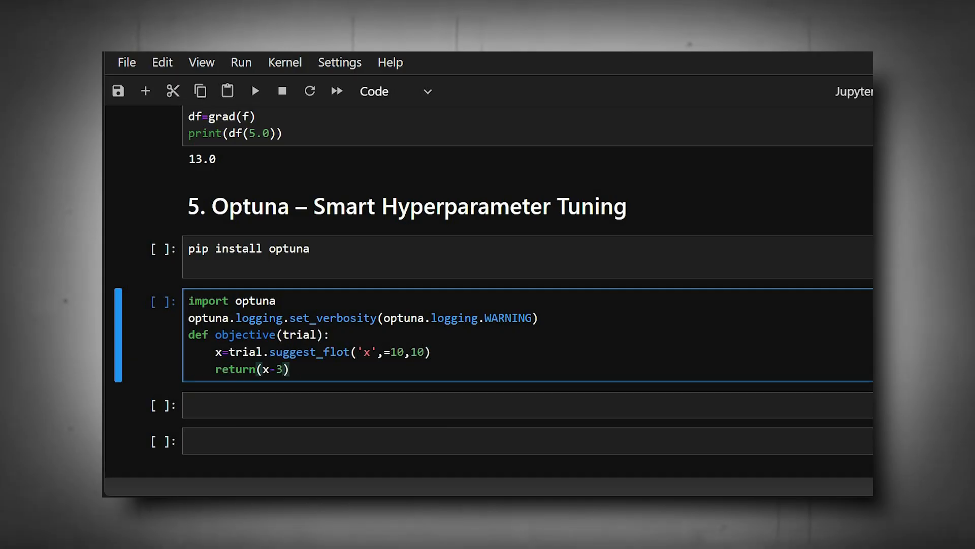
type("**2")
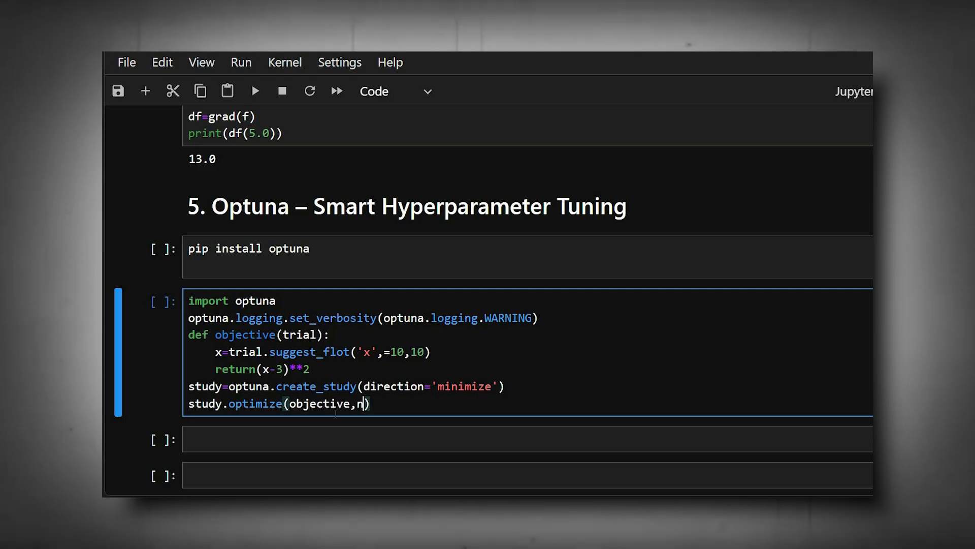
type("_trials=10)")
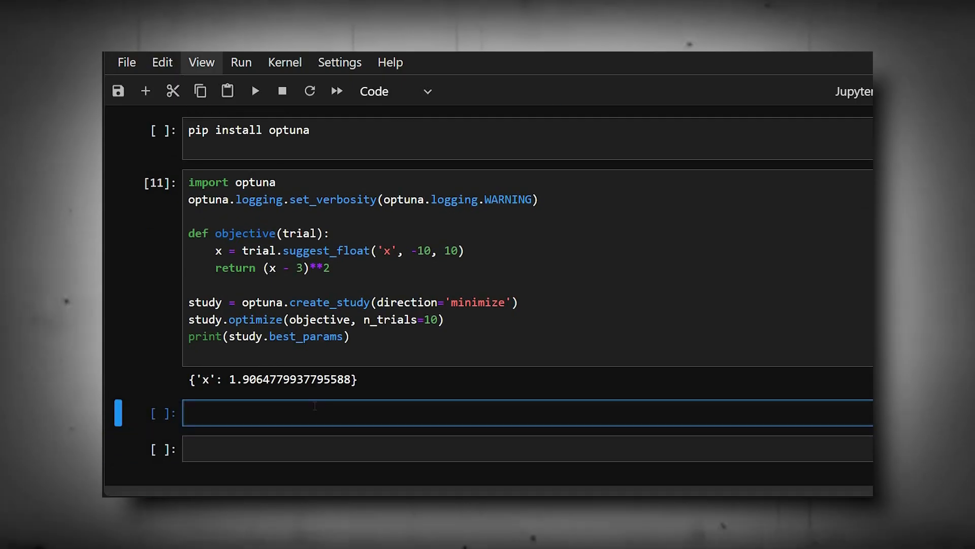
Step: Add the Markdown heading '6. Num' for the NumPy section
type("6")
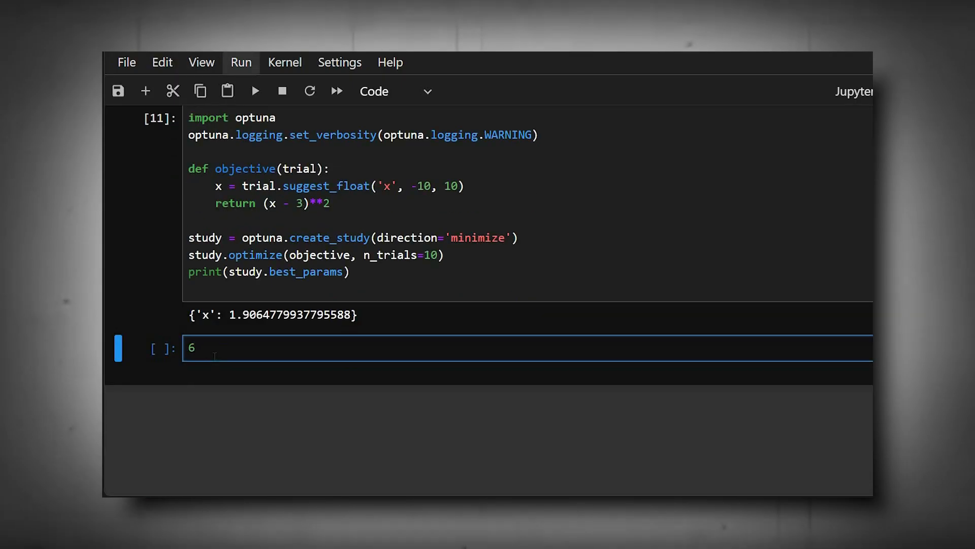
type(".")
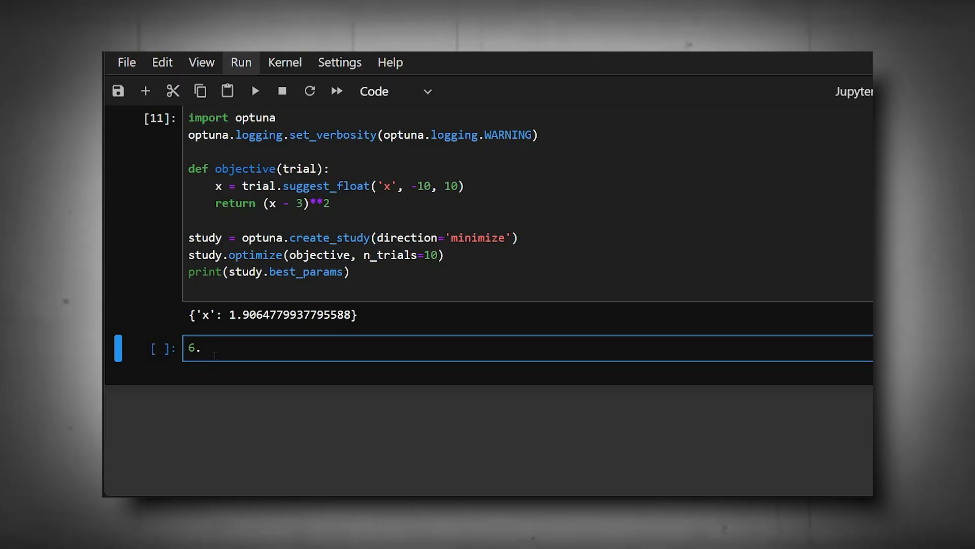
type("Num")
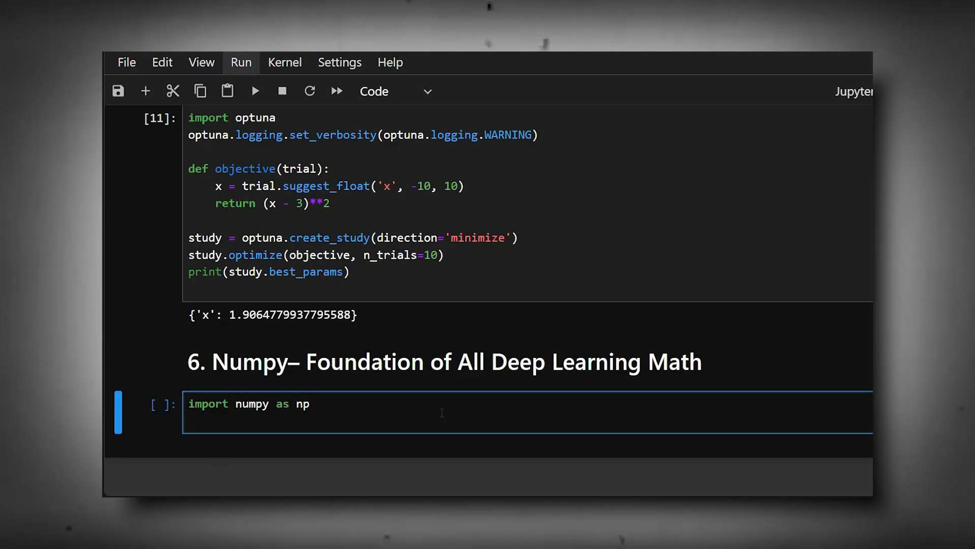
Step: Write and run the NumPy cell printing the array mean and np.dot(x, x.T)
type("x=")
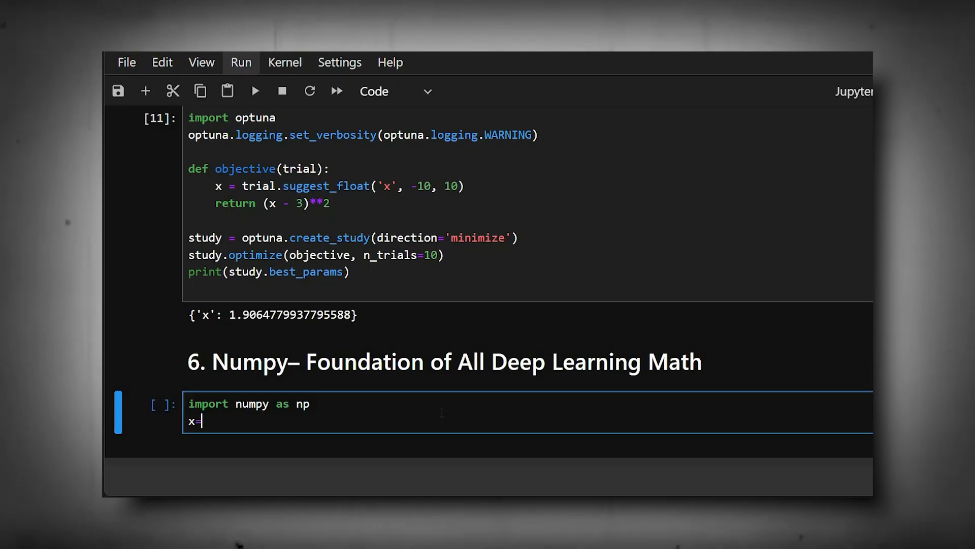
type("np.array([[]])")
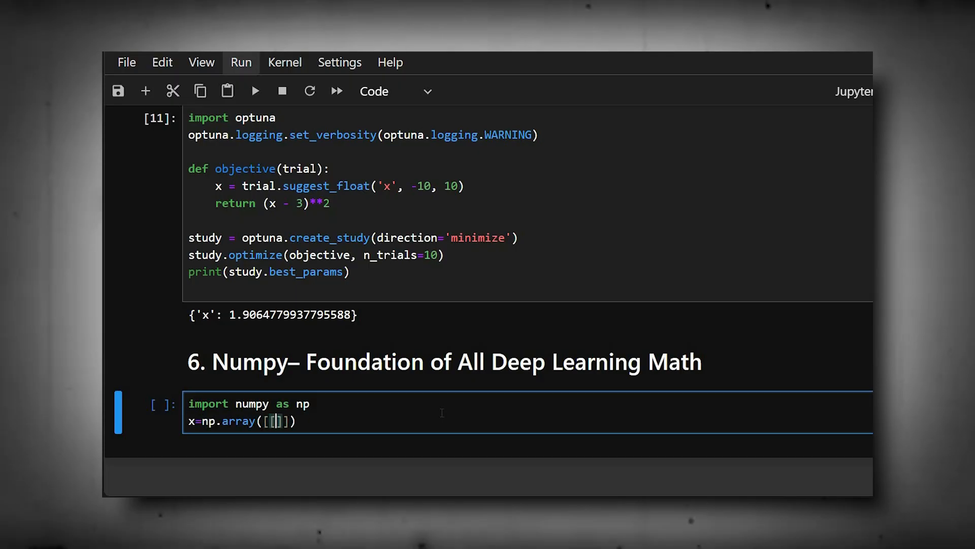
type("1,2,3],[4,5,6")
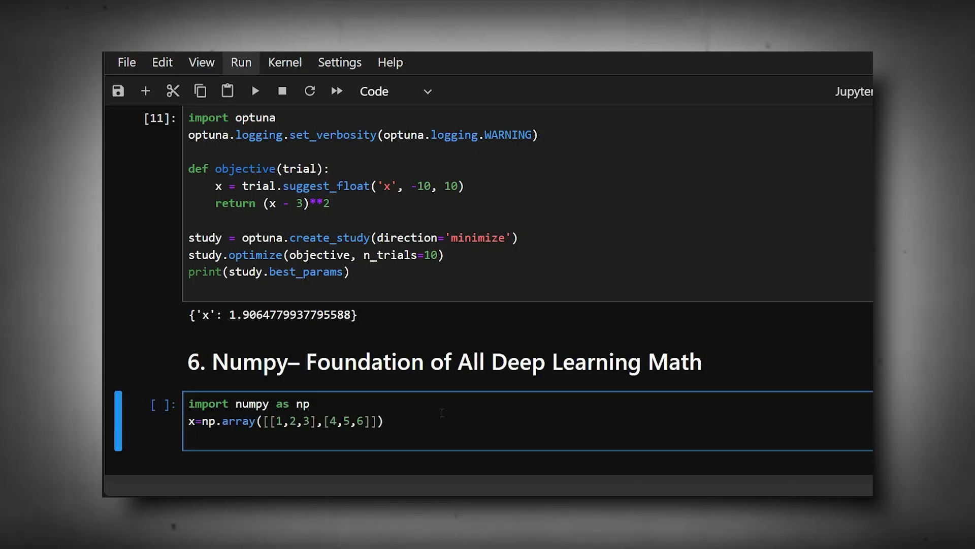
key("Enter")
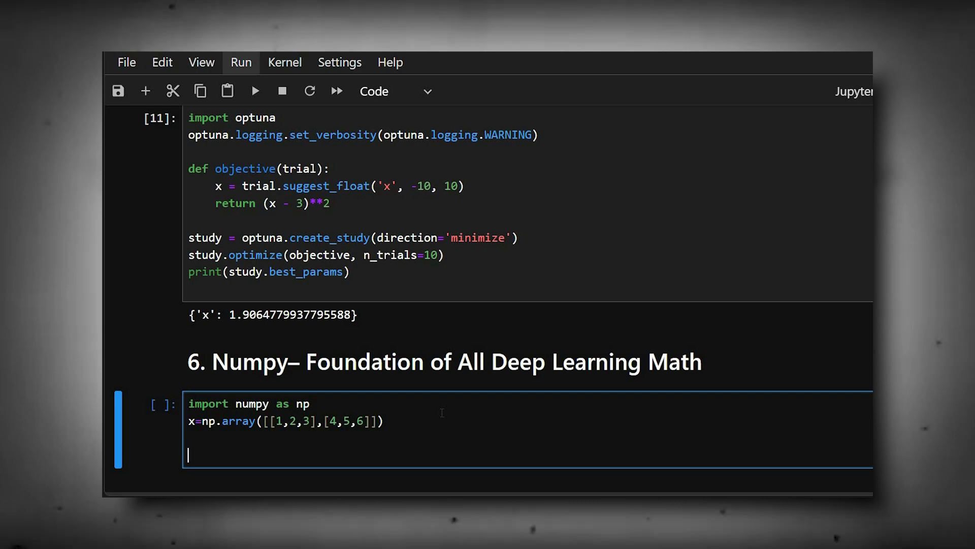
type("print(\"Mean:\",x)")
type("print(\"Dot product:\\n")
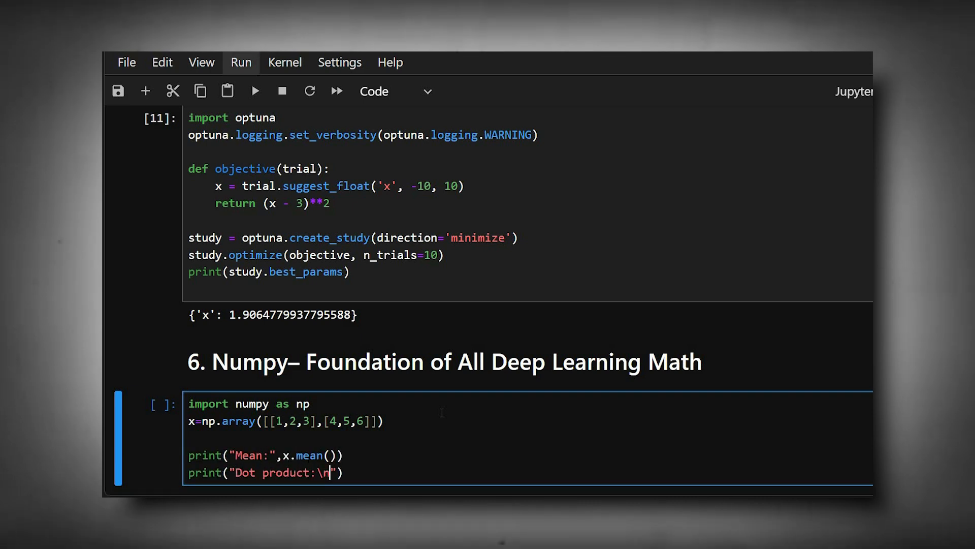
type(", np.dot(x,x.T)")
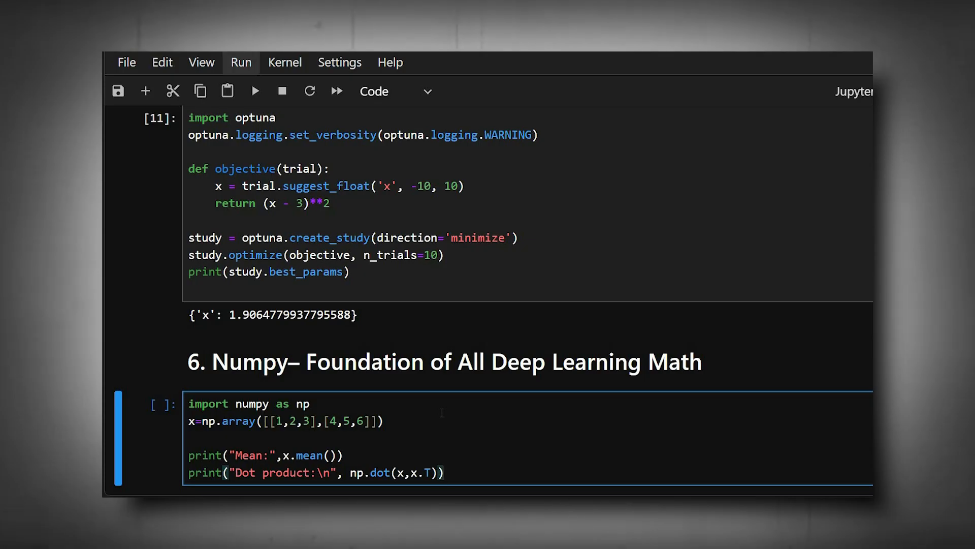
left_click(255, 91)
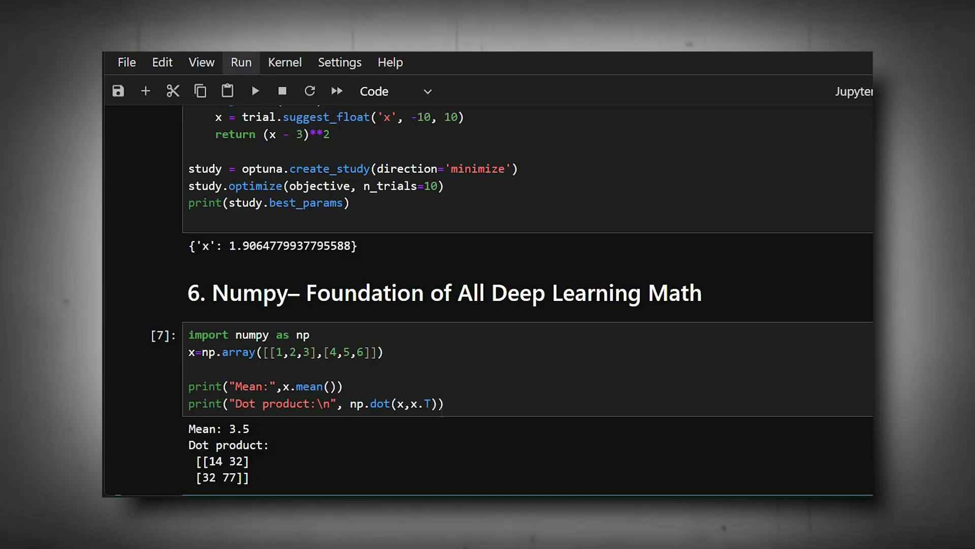
Step: Add the '7. Pandas' heading, a DataFrame cell printing the target mean, and a 'Skiti' heading
type("7.")
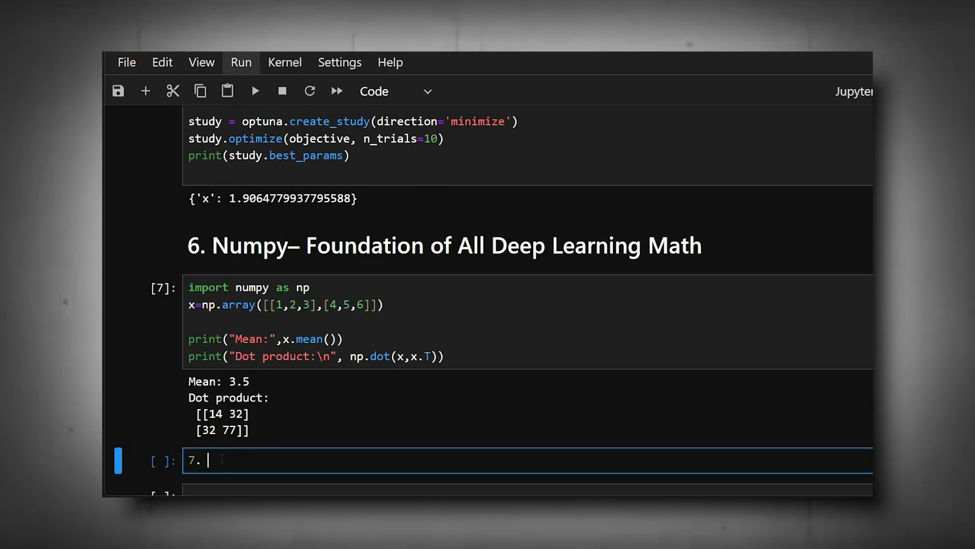
type("Pandas – Data Handling for Deep Learning")
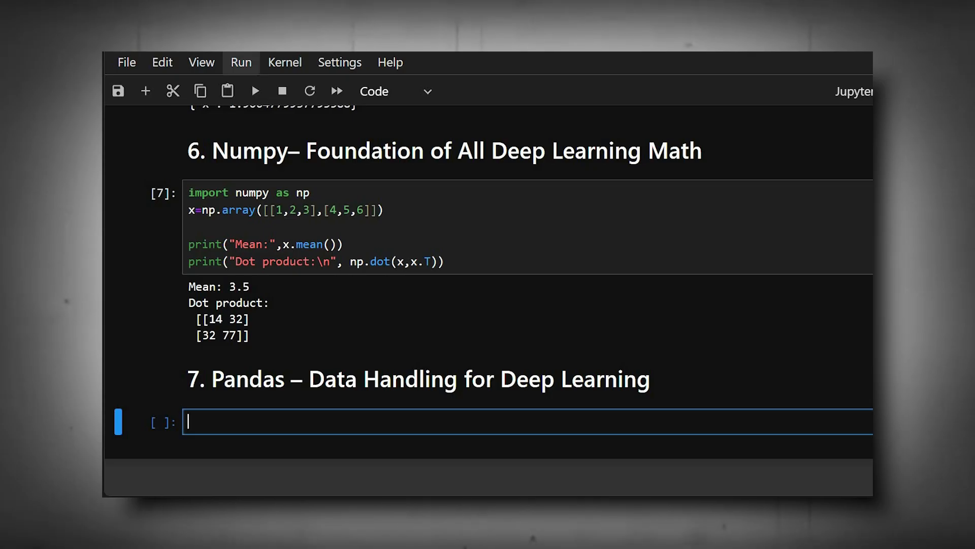
mouse_move(250, 433)
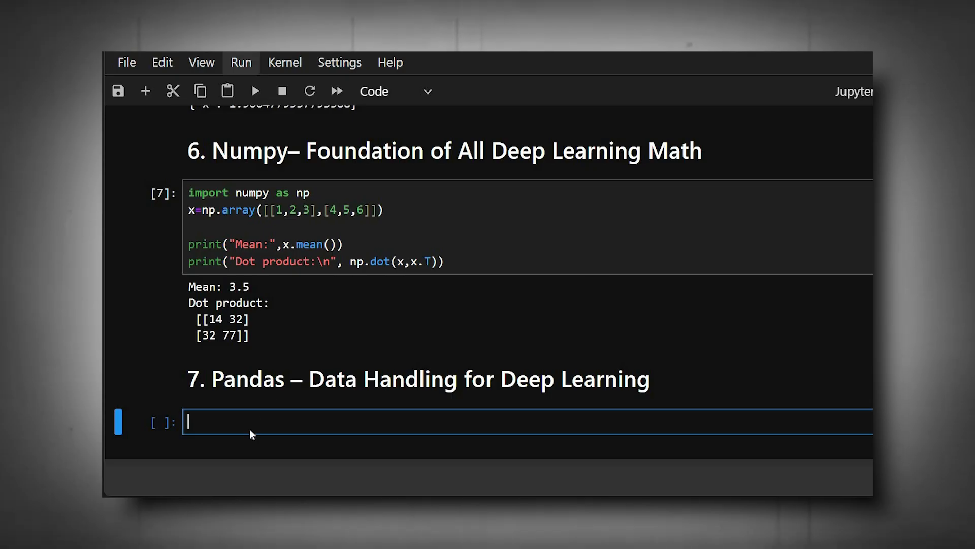
type("import pandas as pd")
type("print(\"Mean:\"),d")
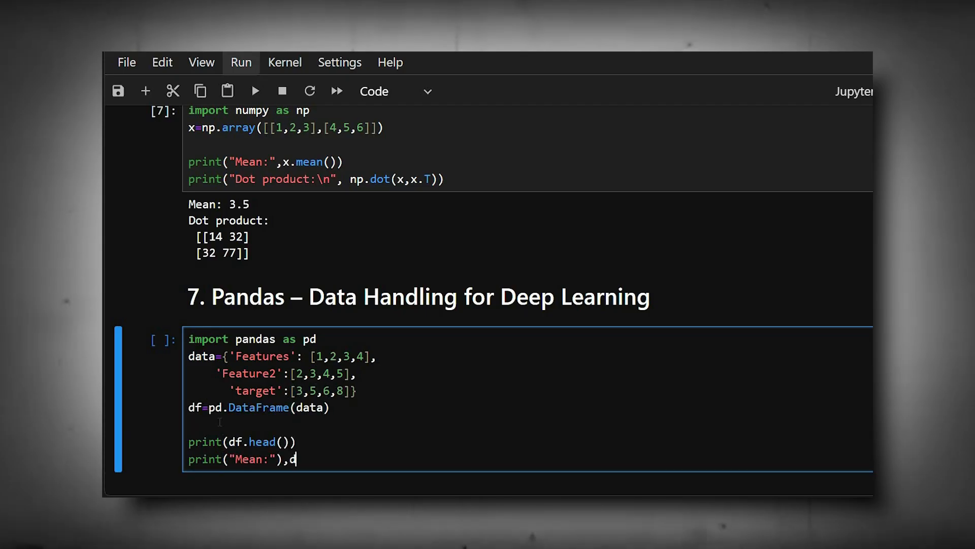
type("f['targets'].mean())")
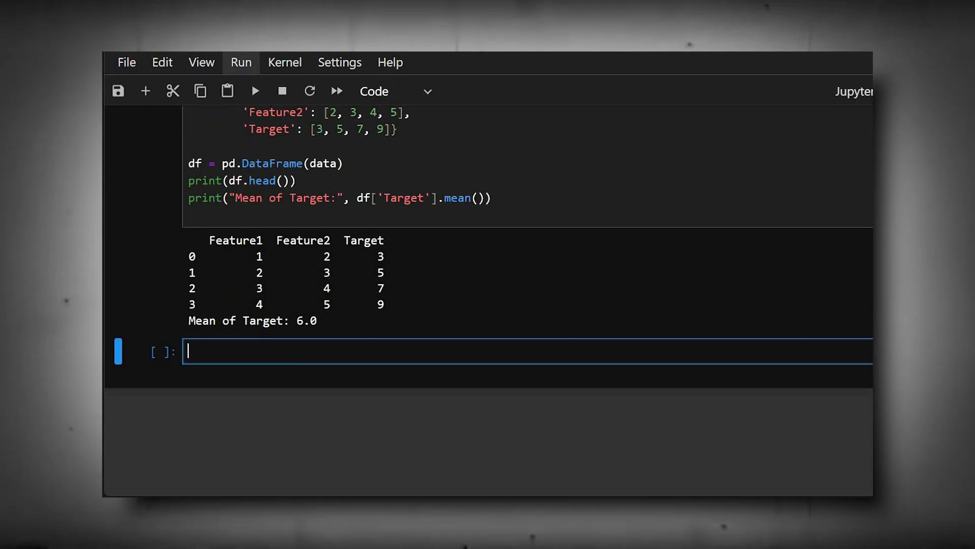
type("Skiti")
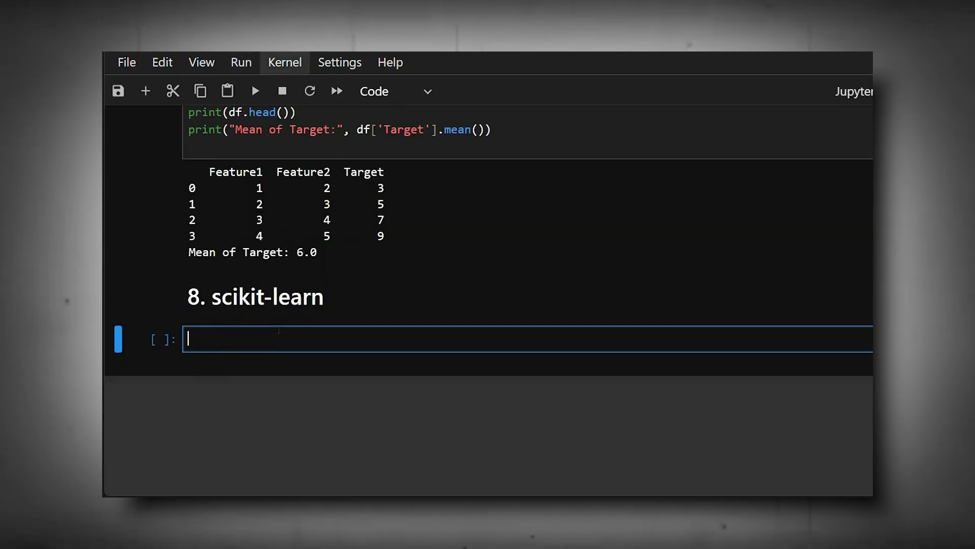
Step: Import LinearRegression and numpy and define the X and y training arrays
type("f")
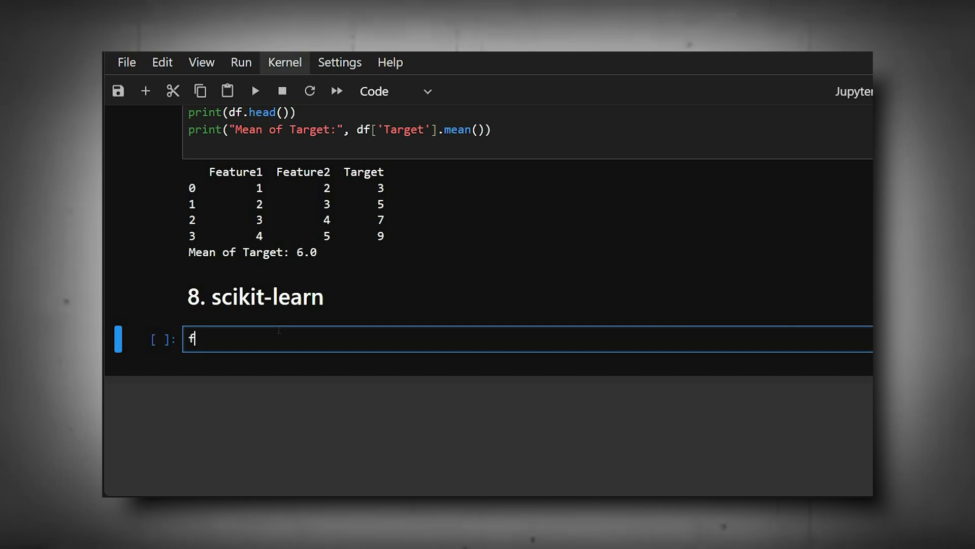
type("rom sklea")
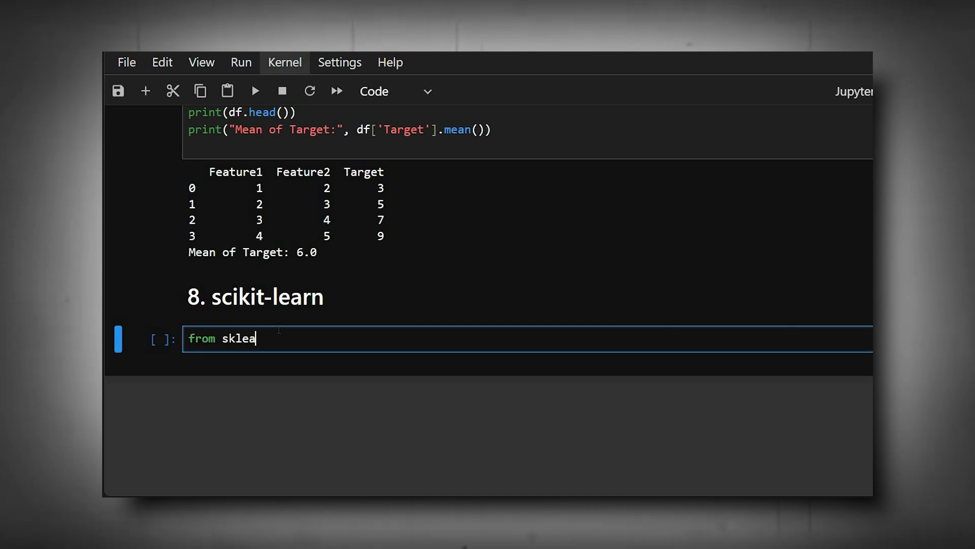
type("rn.linear_model import Linear")
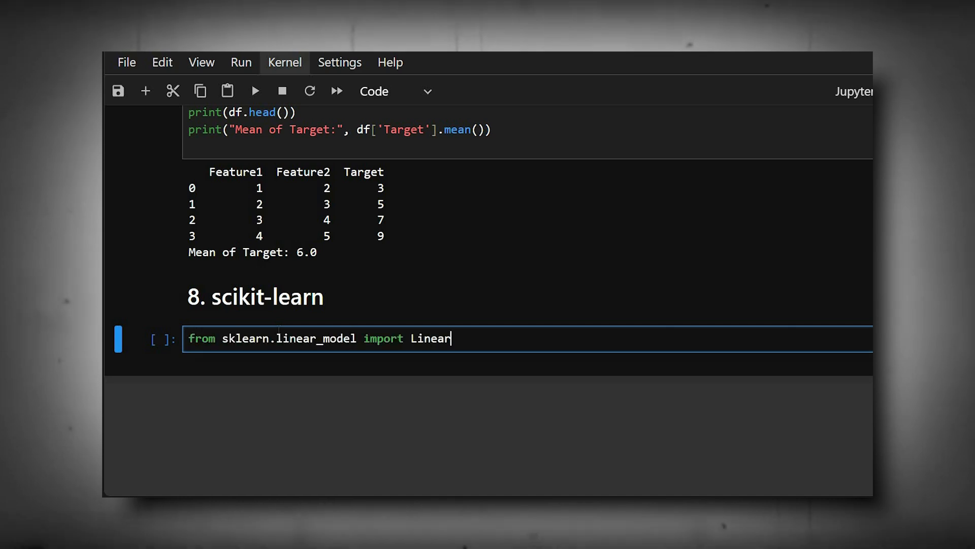
type("Regression")
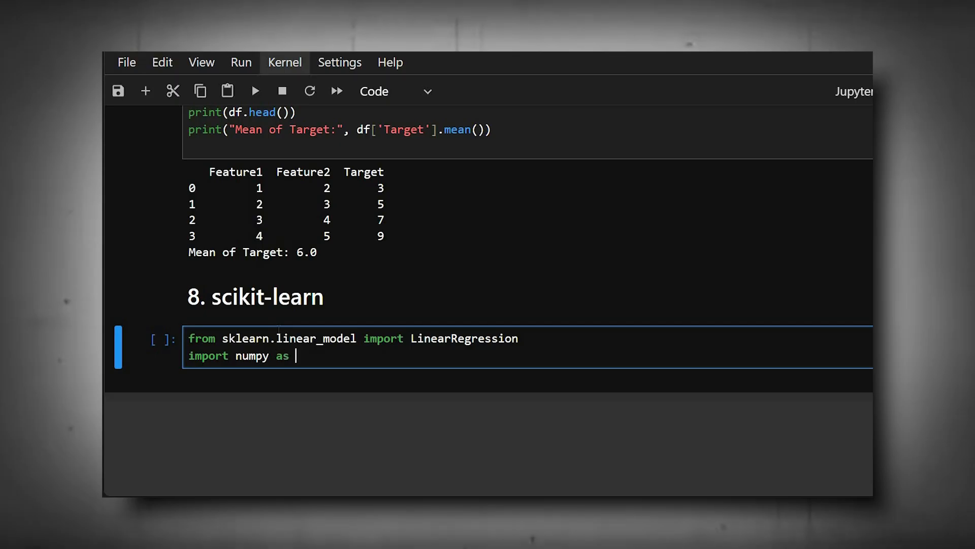
type("np")
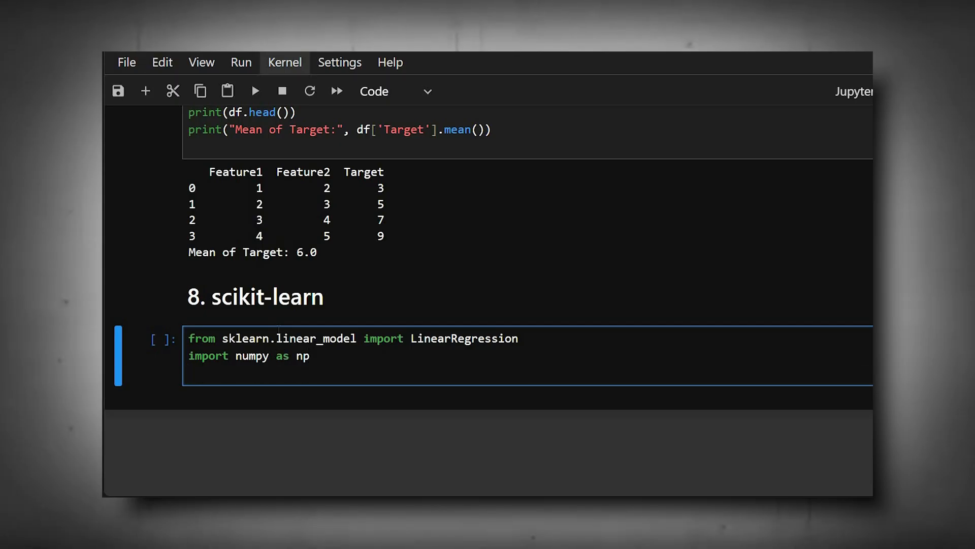
type("x=np")
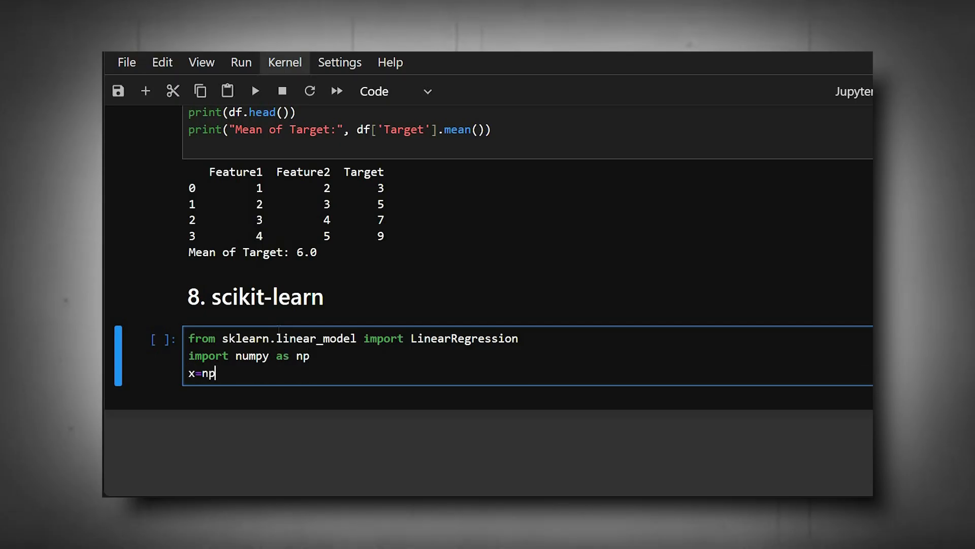
type(".array([[1],[])")
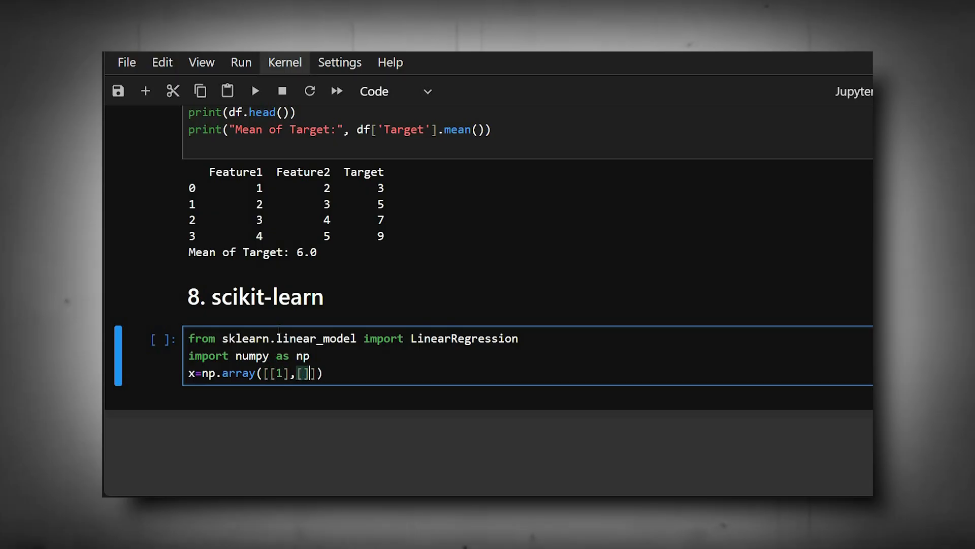
type("2],[3],[4]")
type("y=")
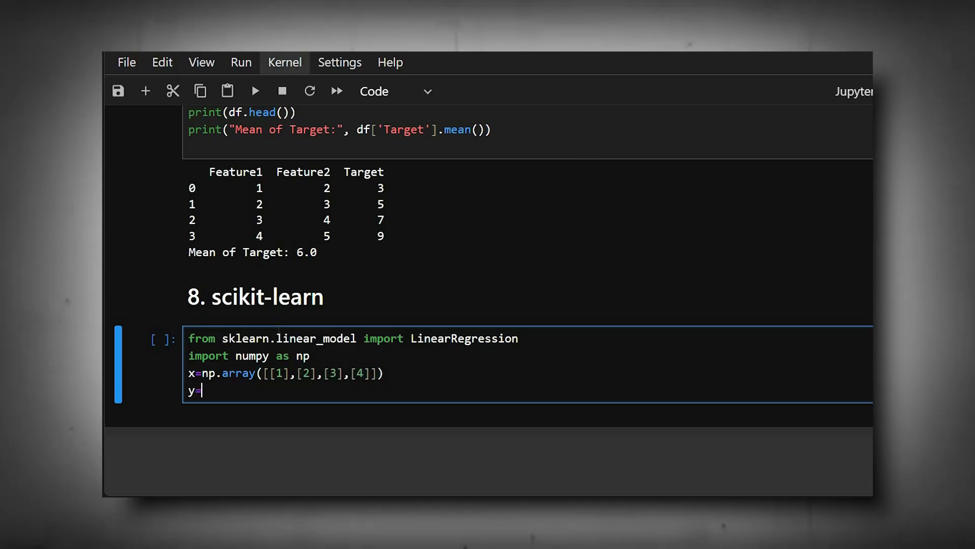
type("np.array([])")
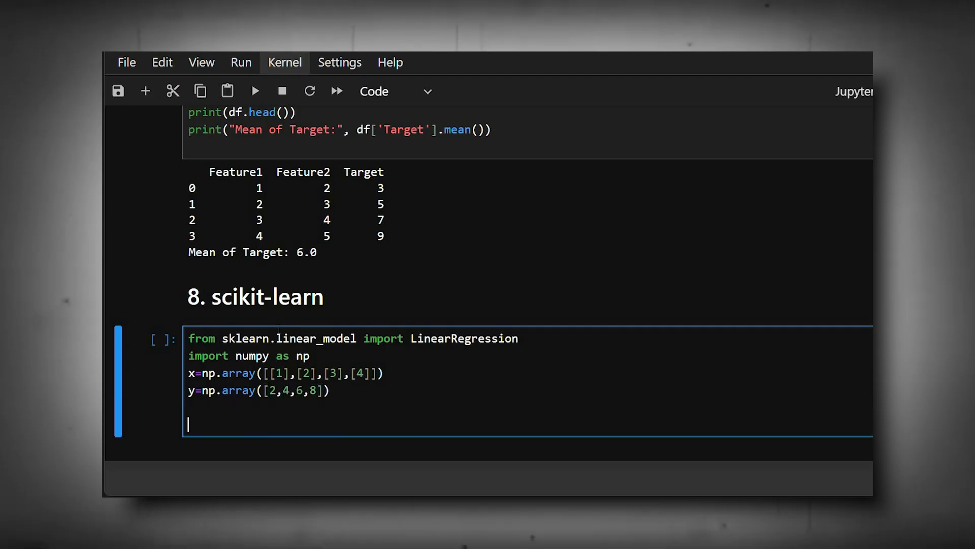
Step: Fit the LinearRegression model and run the cell printing the prediction for 5
type("model=")
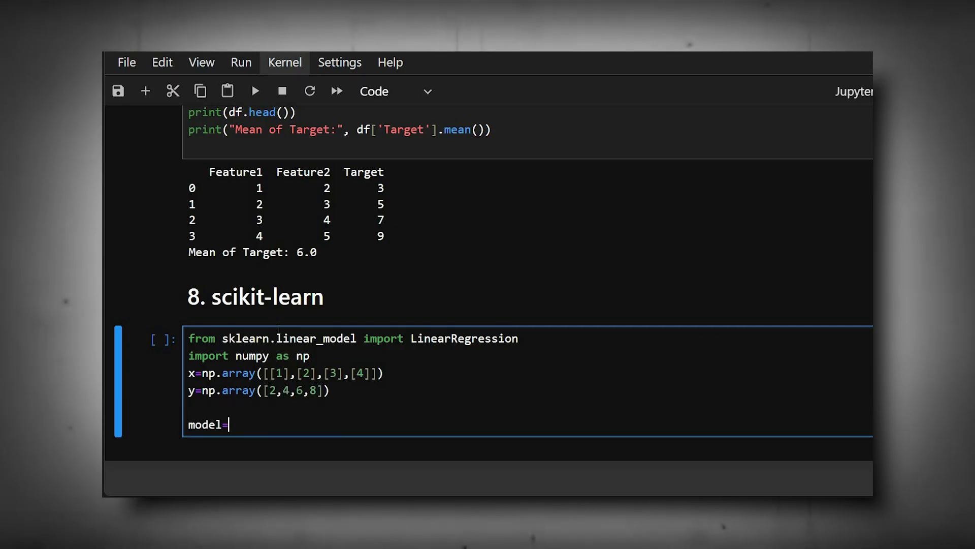
type("LinearRegression().")
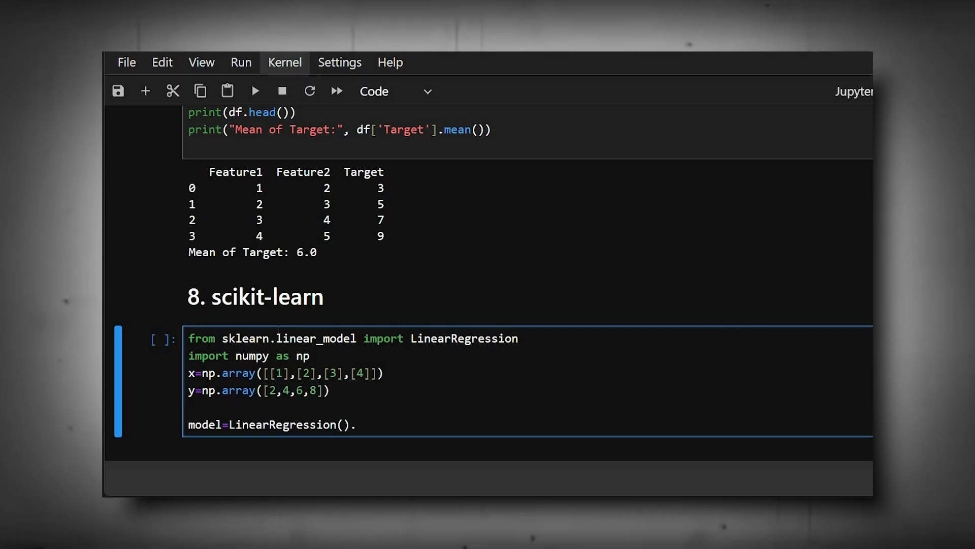
type("fit(X,y)")
type("print(\"Predicti")
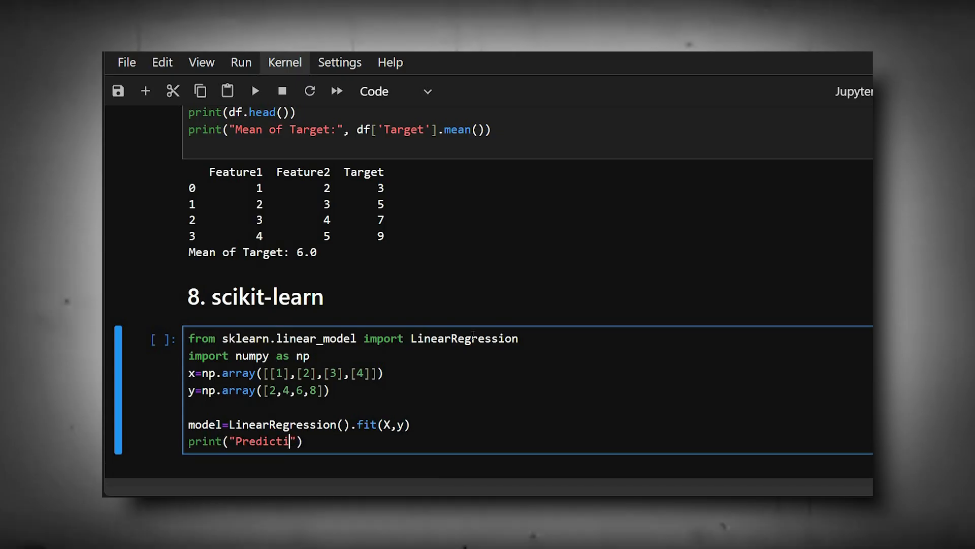
type("on for 5:\",model.predict([[5]])")
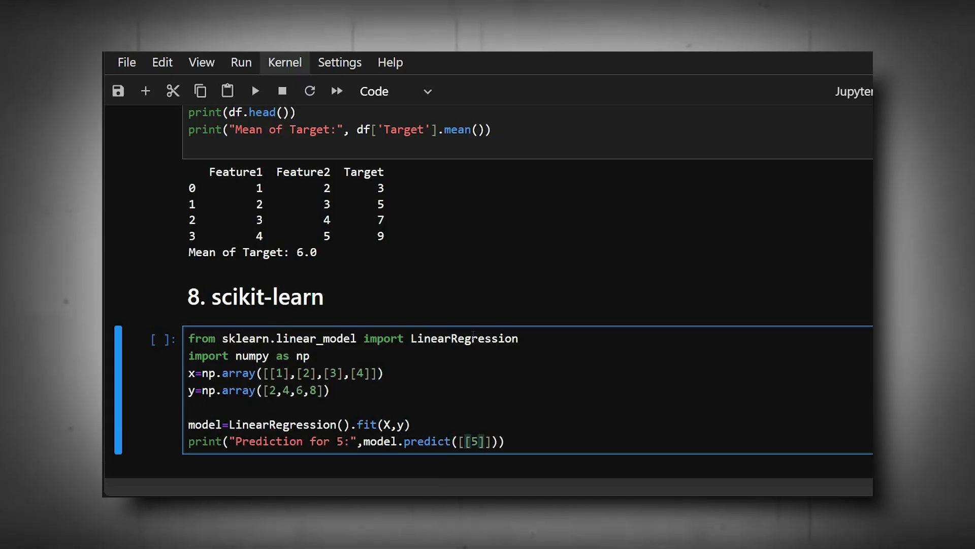
left_click(254, 91)
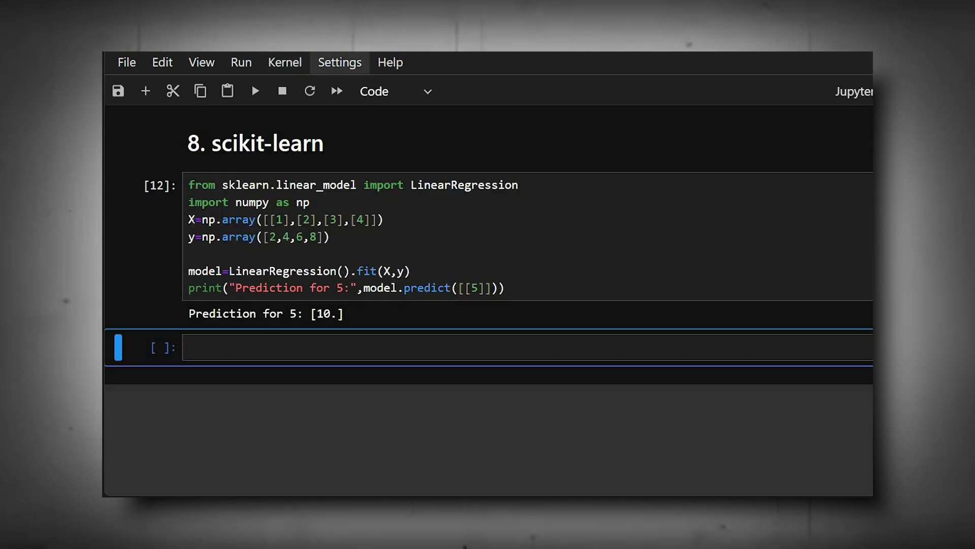
scroll("up", 3)
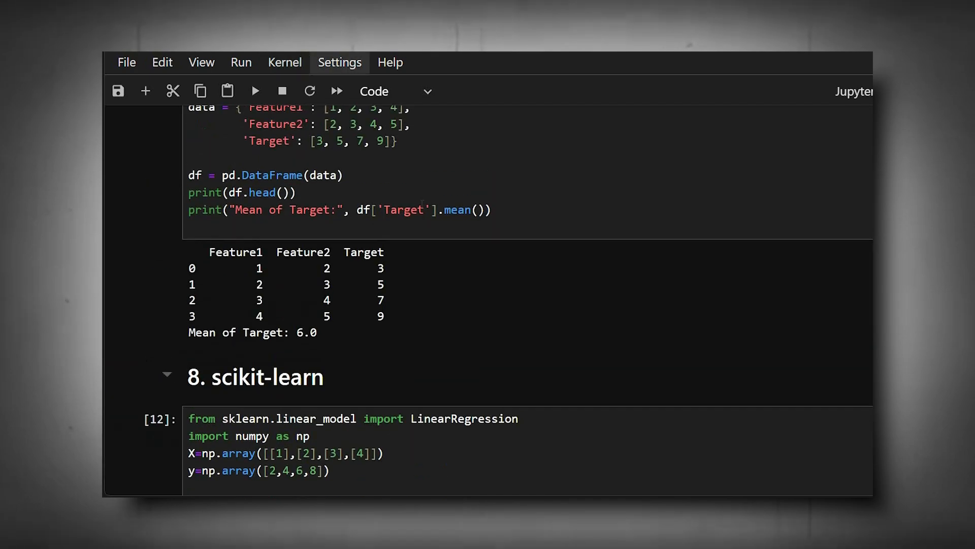